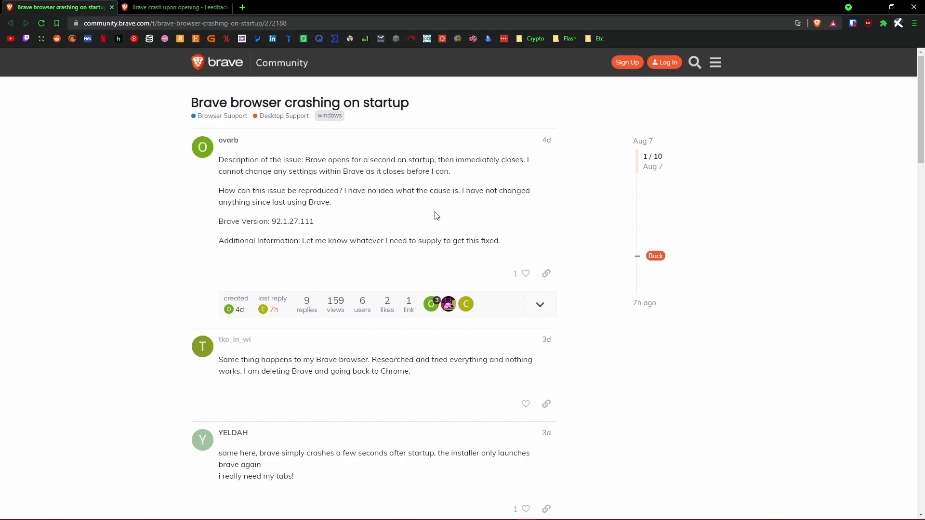
Highlight the crash description, dismiss the ad notification and check the installed browser version.
drag(305, 159, 340, 172)
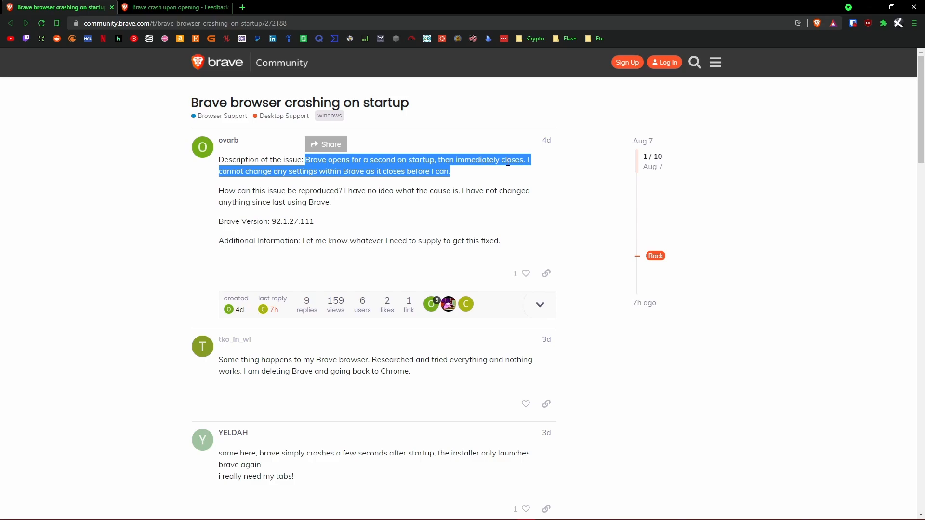
mouse_move(481, 175)
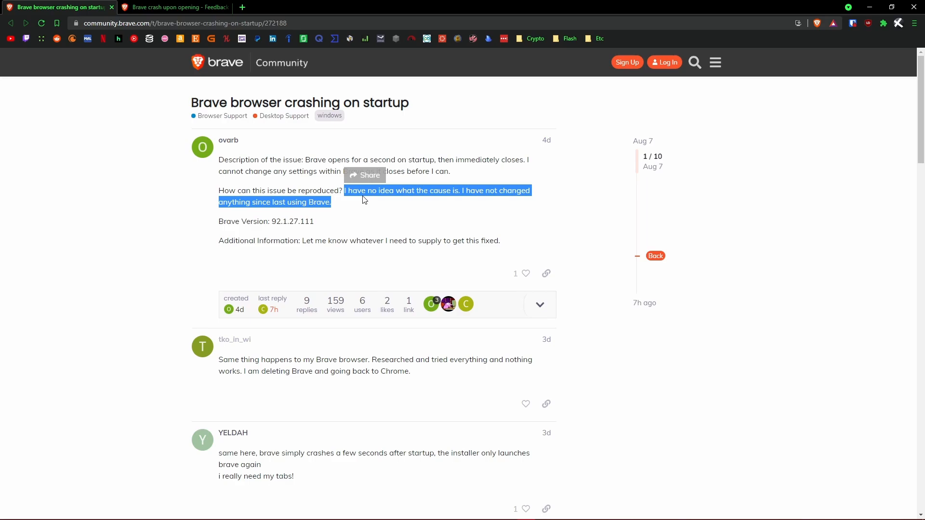
click(460, 208)
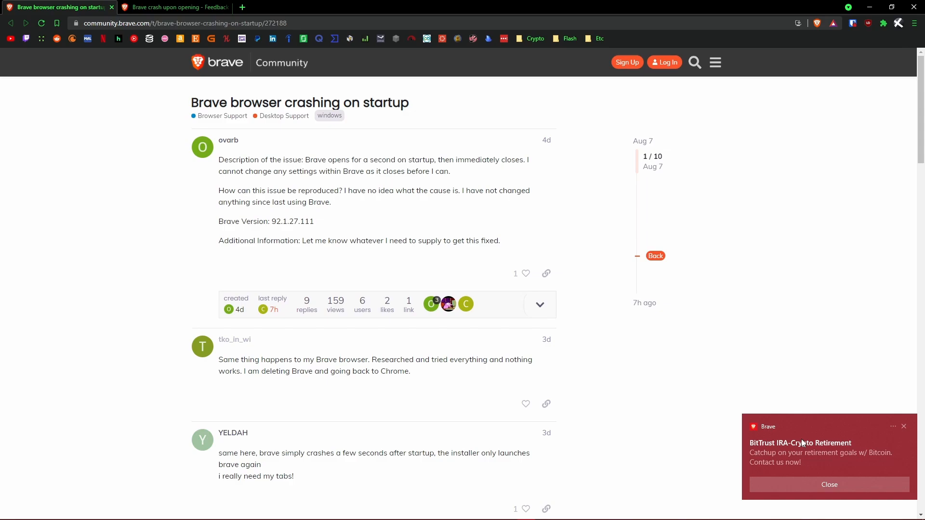
click(829, 485)
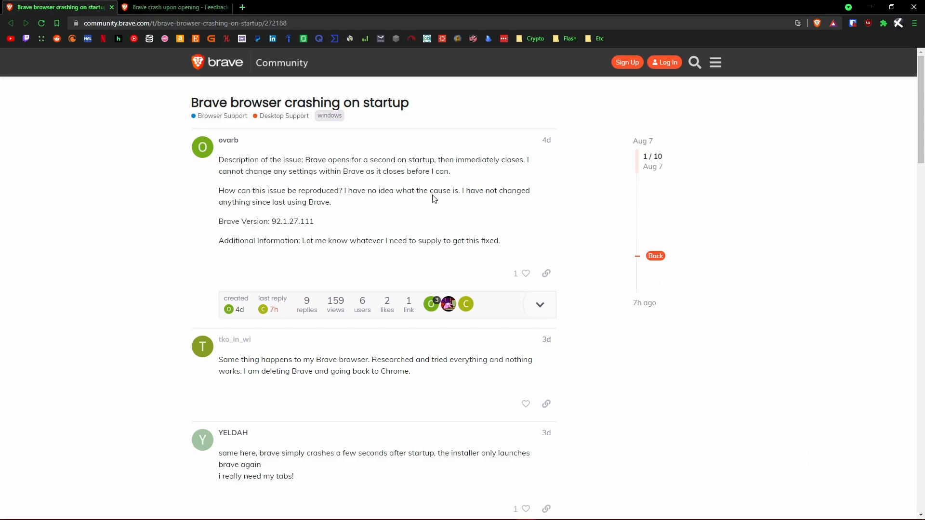
click(357, 7)
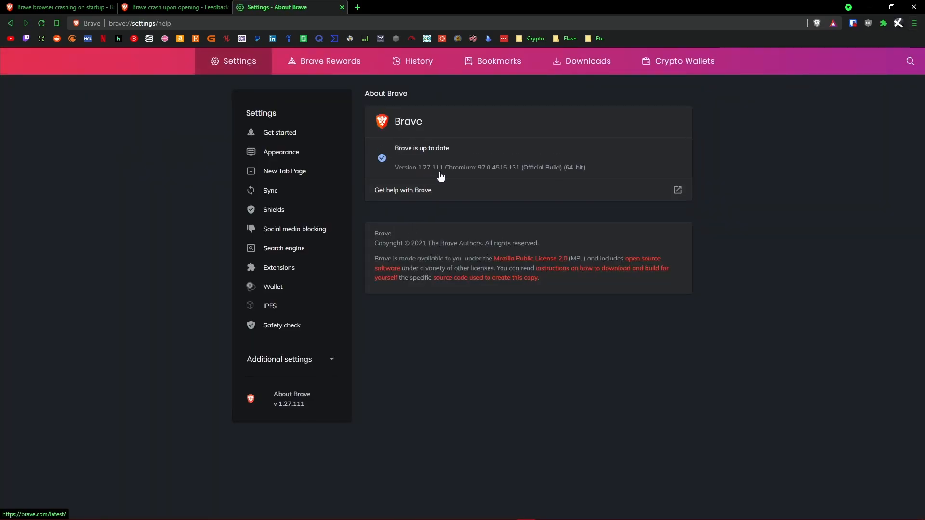
click(58, 7)
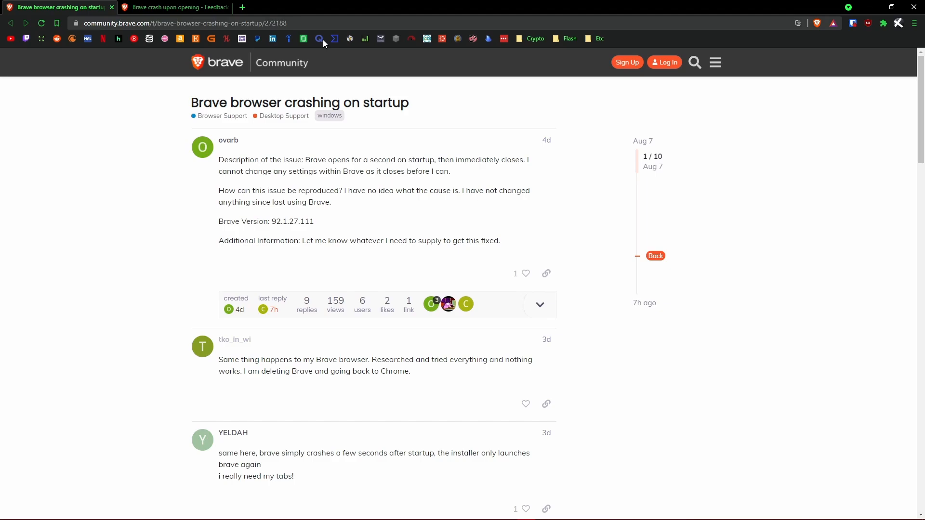
mouse_move(366, 224)
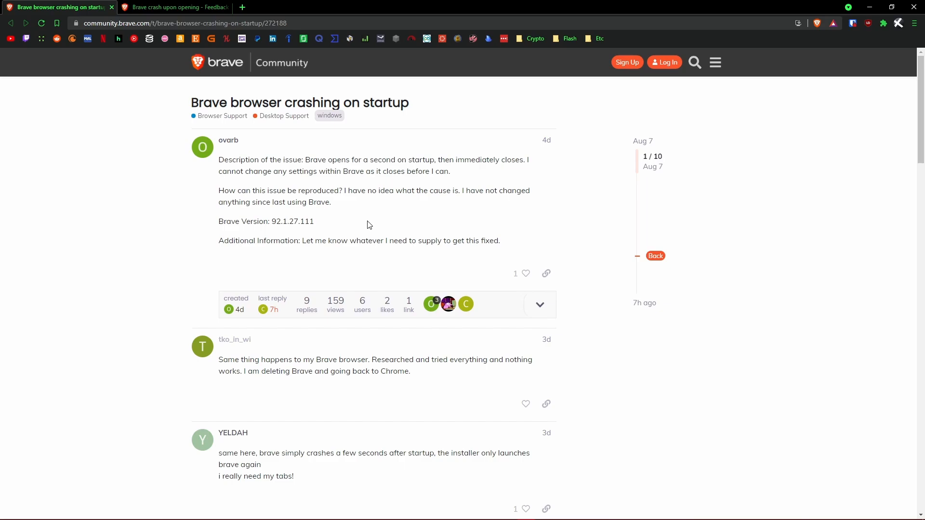
mouse_move(399, 253)
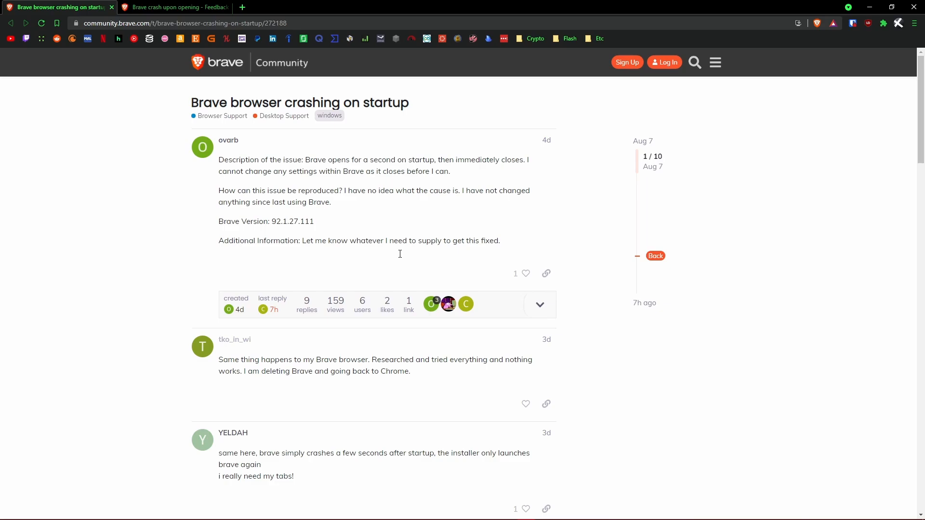
Scroll the startup-crash thread down to the reply quoting the Ad Block Updater notice.
scroll(down, 3)
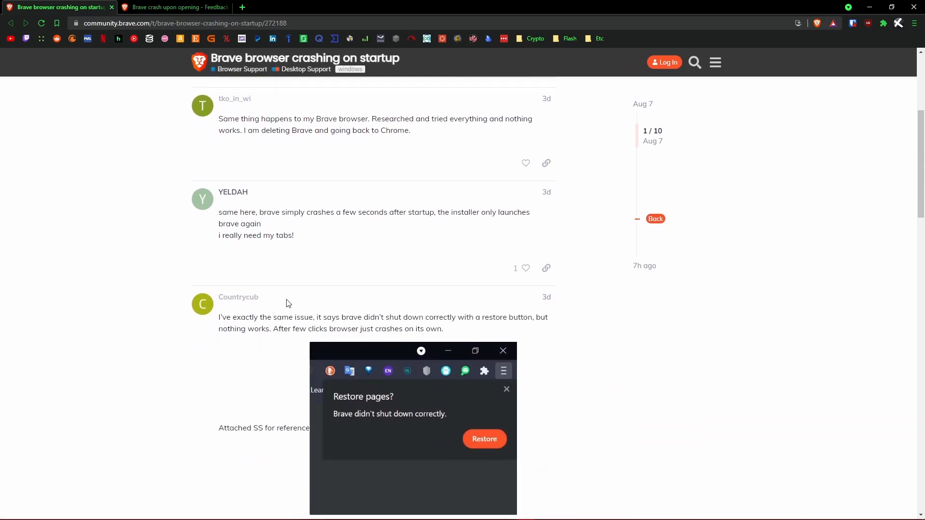
mouse_move(247, 282)
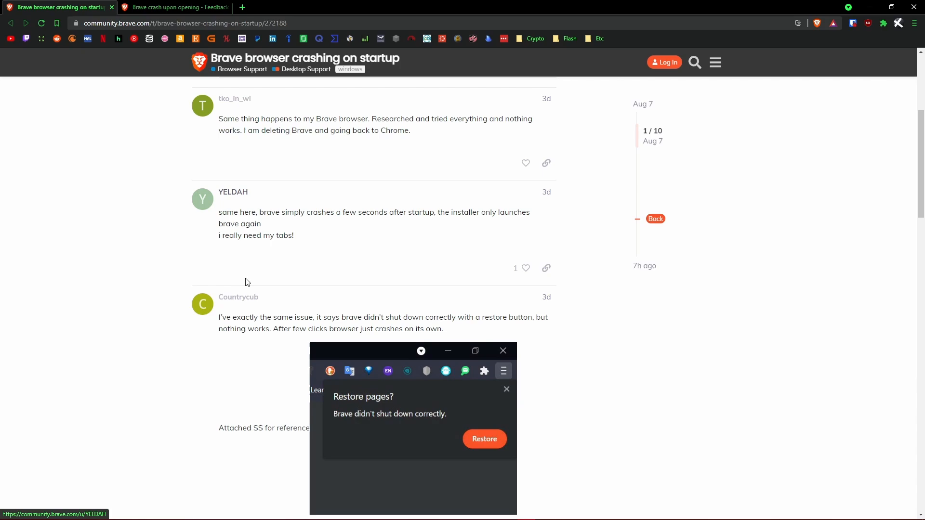
mouse_move(228, 343)
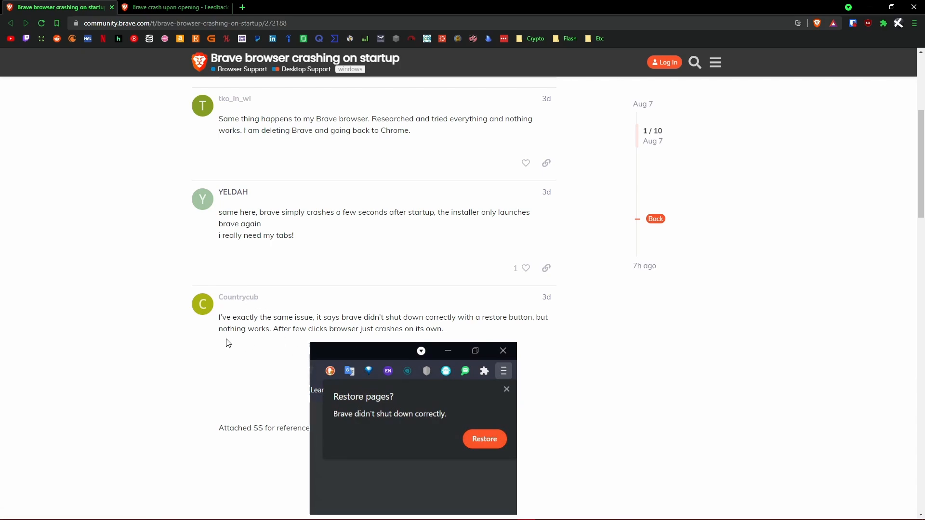
mouse_move(678, 399)
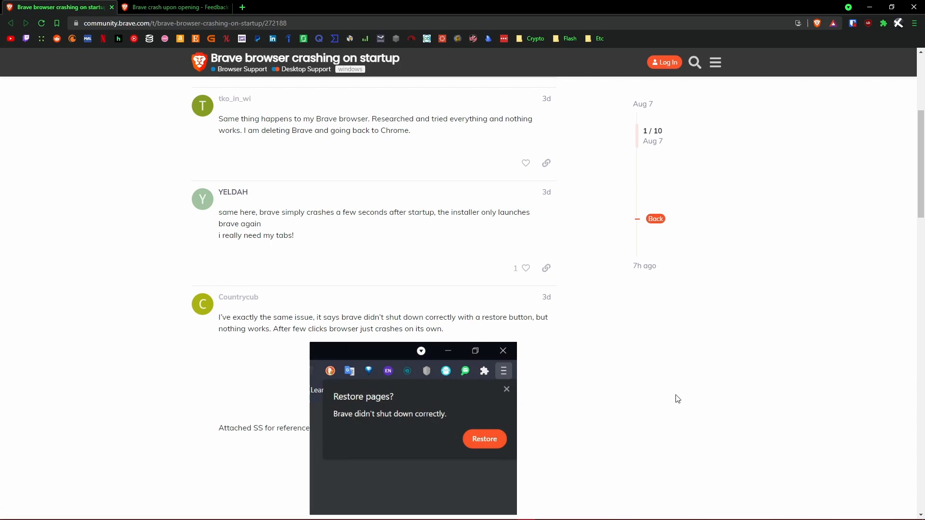
scroll(down, 3)
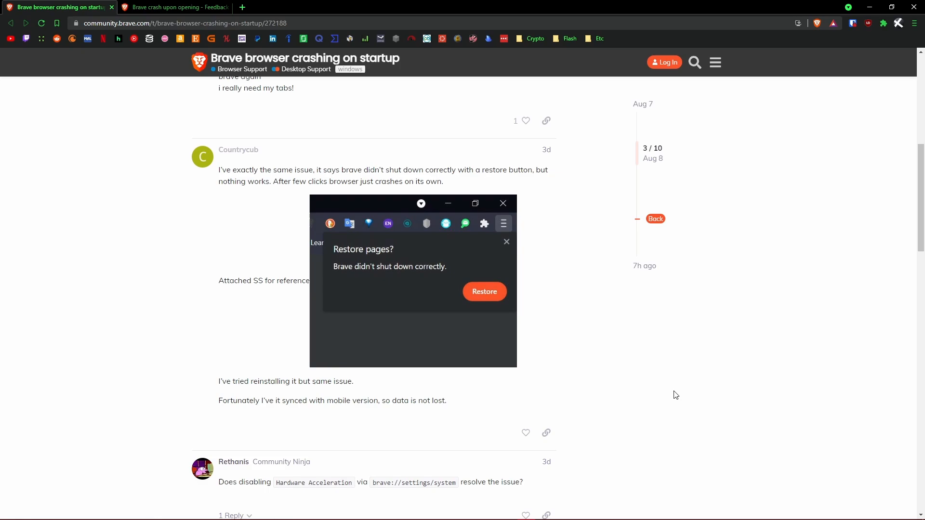
scroll(down, 3)
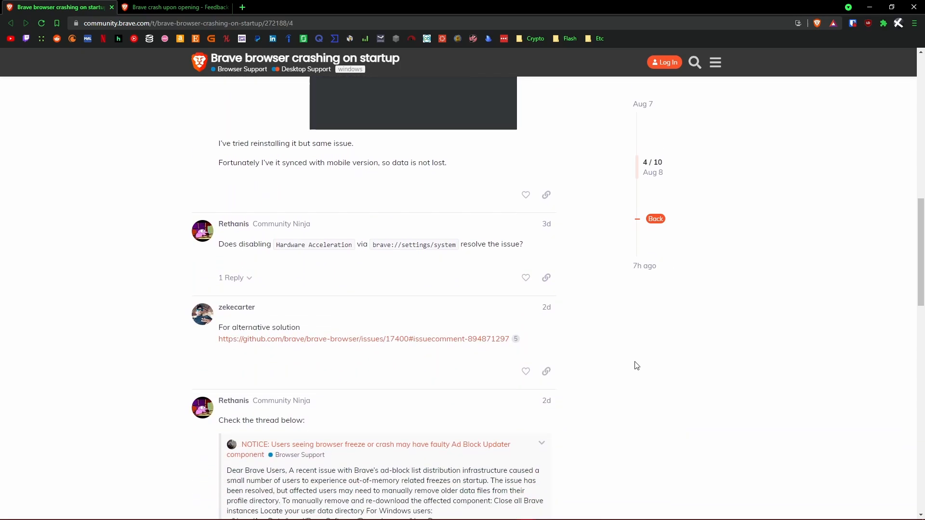
mouse_move(318, 264)
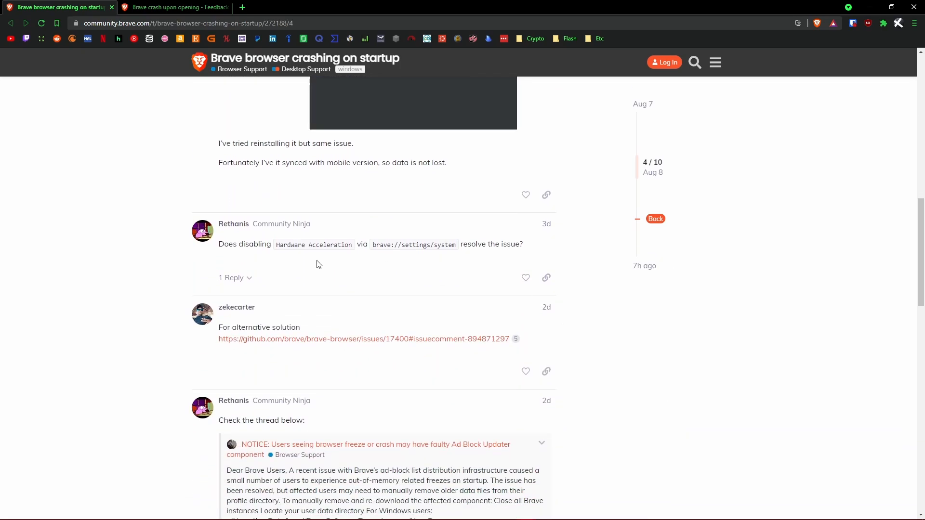
mouse_move(341, 255)
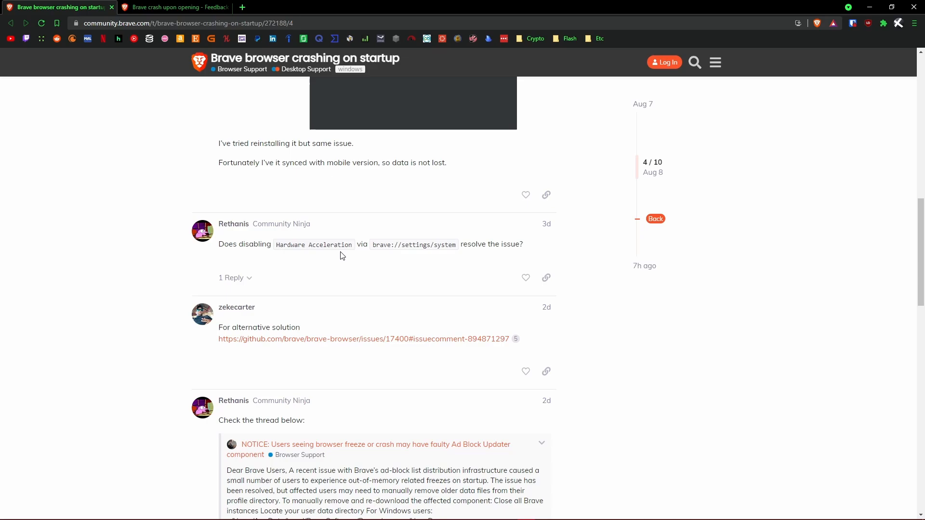
mouse_move(462, 257)
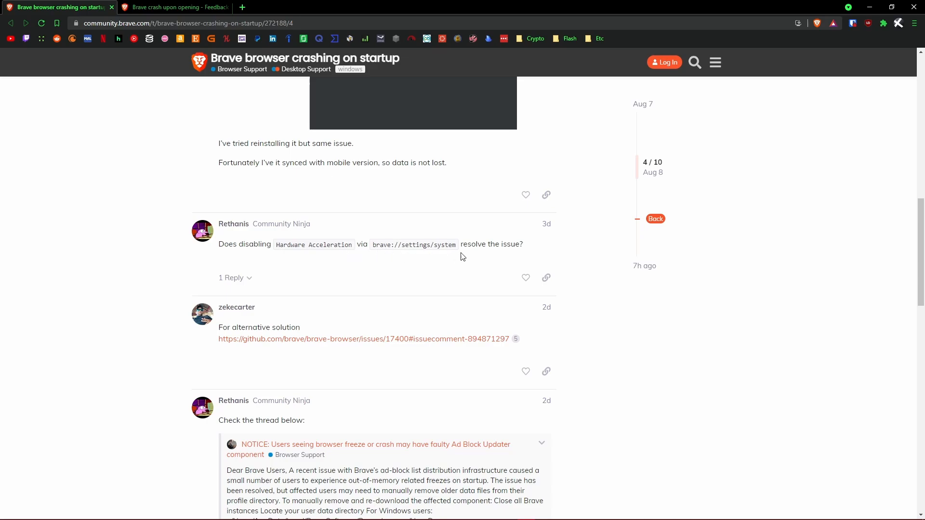
mouse_move(328, 34)
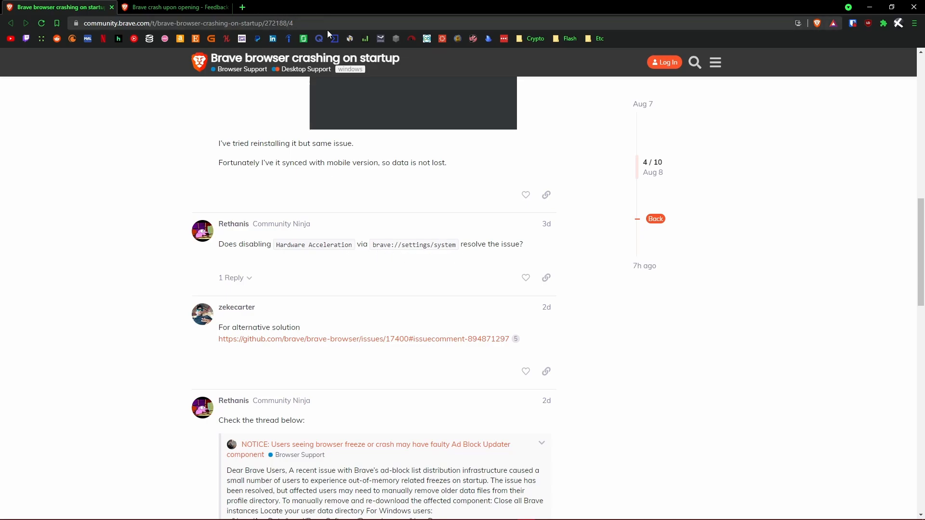
mouse_move(389, 206)
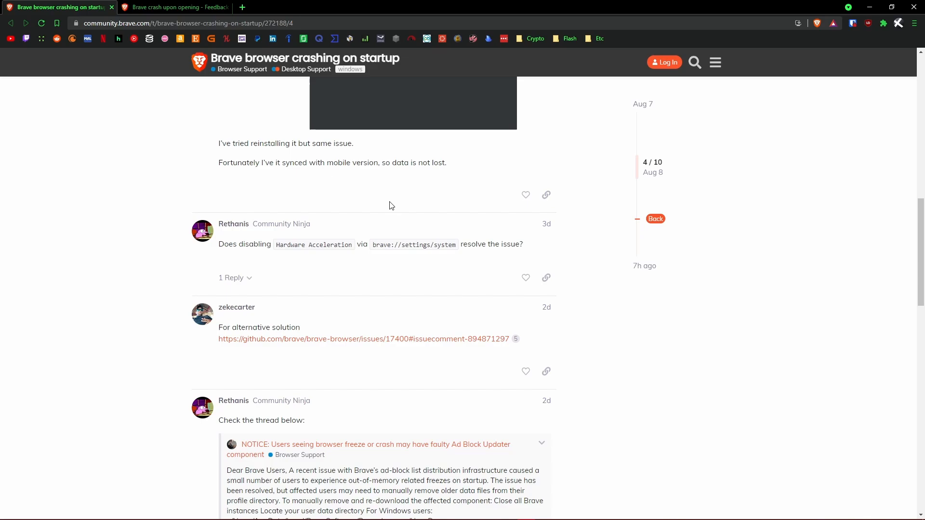
scroll(down, 3)
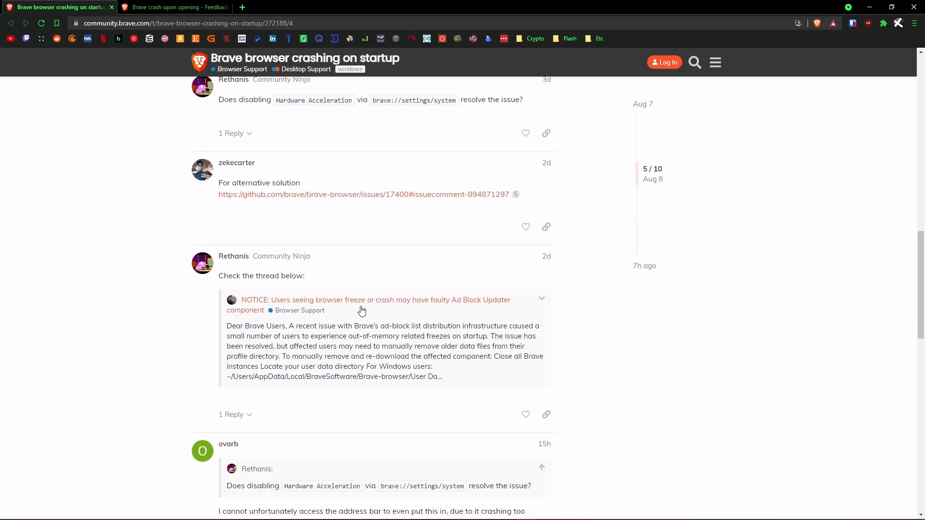
Open the NOTICE thread on the faulty Ad Block Updater with its component-removal steps.
click(368, 306)
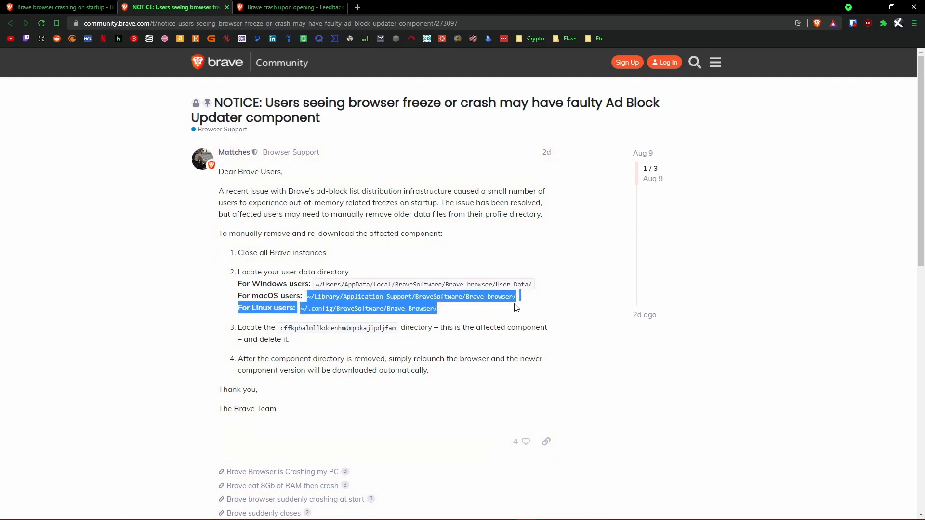
click(314, 328)
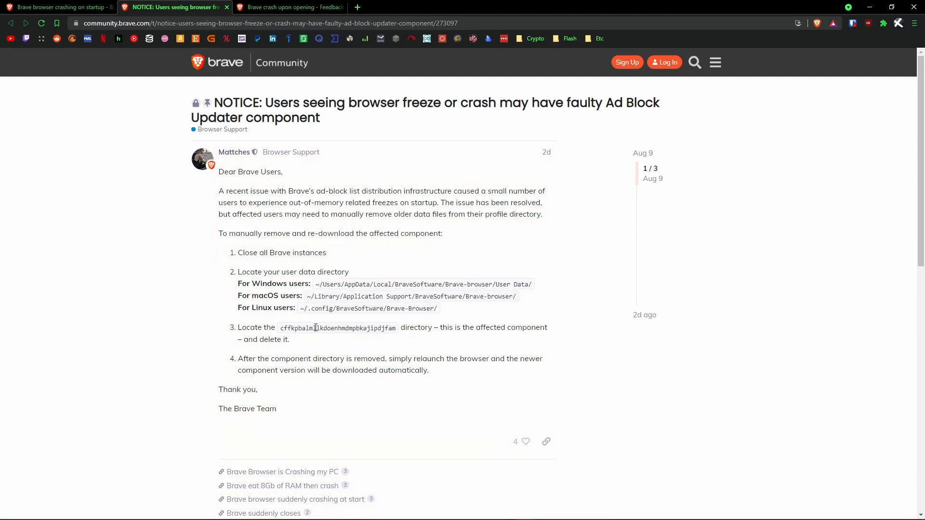
mouse_move(420, 339)
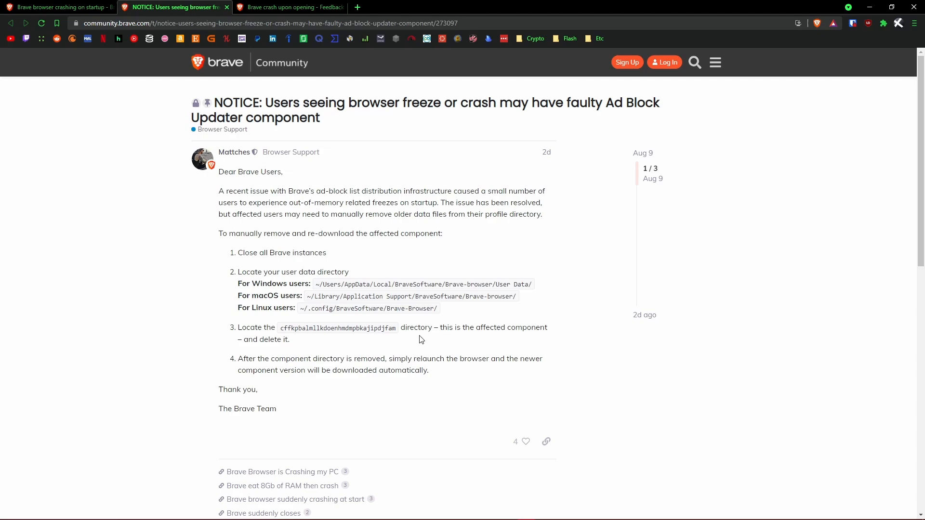
mouse_move(411, 355)
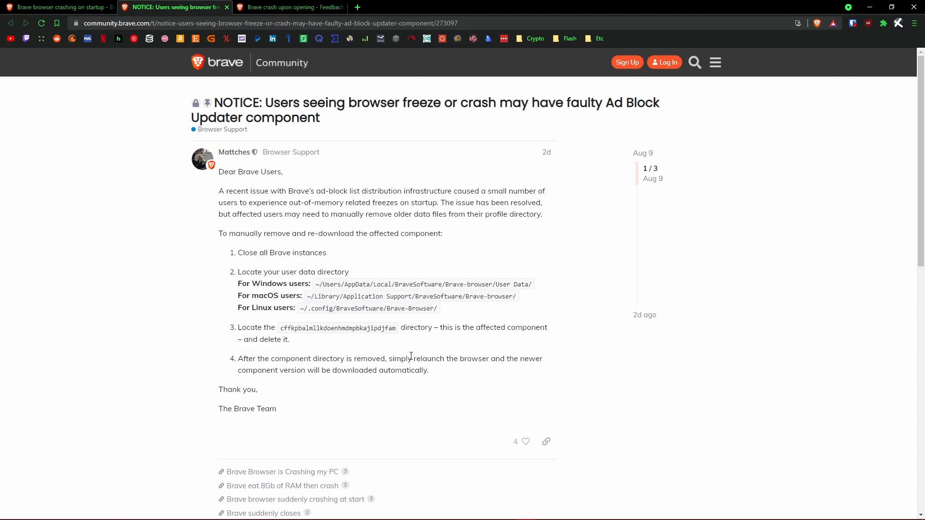
mouse_move(420, 355)
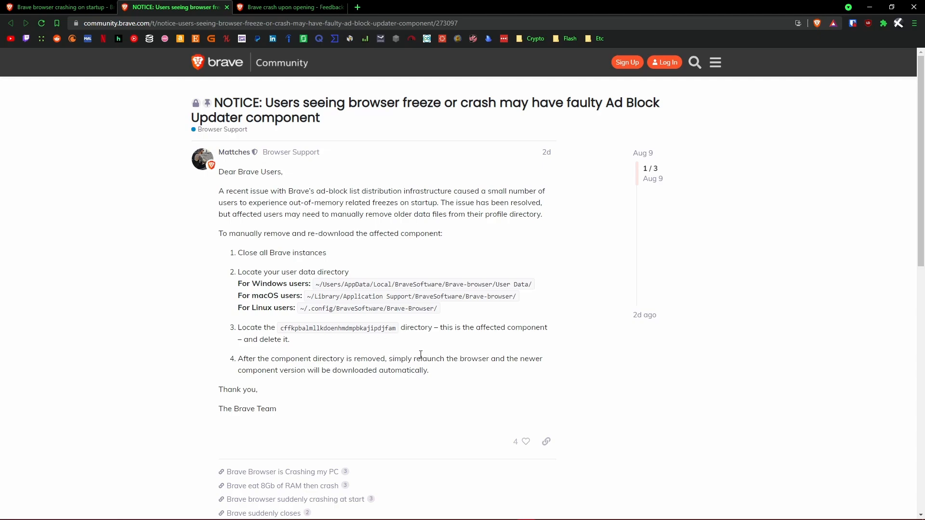
mouse_move(409, 353)
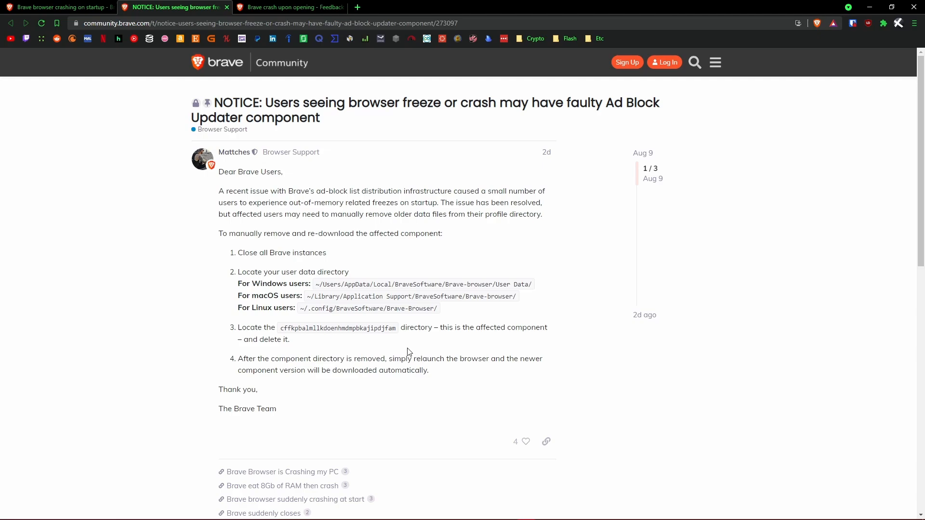
Return to the crashing-on-startup thread and scroll around the GitHub 'alternative solution' link.
click(59, 7)
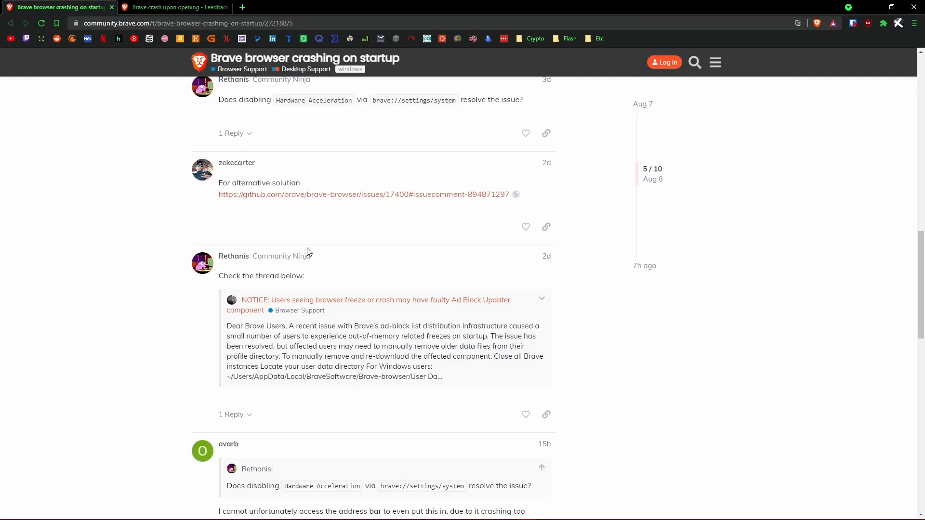
scroll(down, 3)
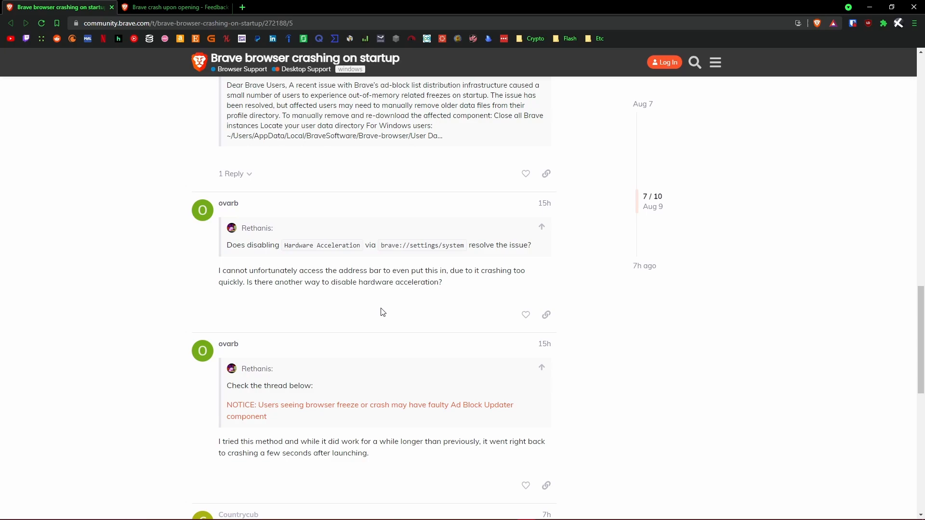
scroll(up, 3)
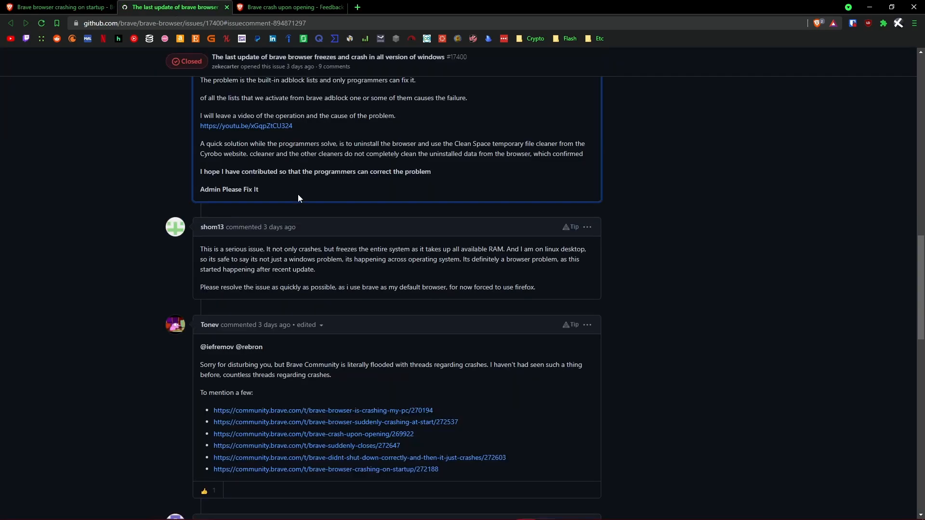
scroll(down, 3)
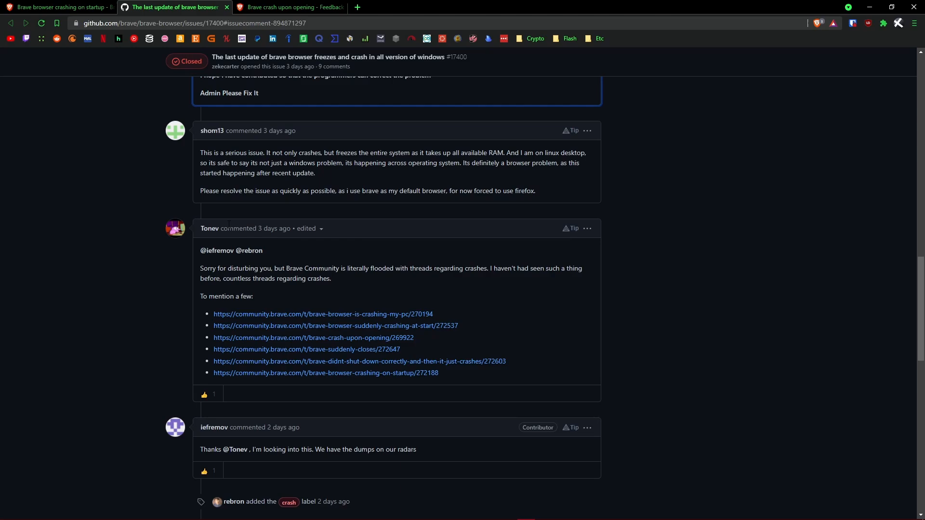
mouse_move(310, 115)
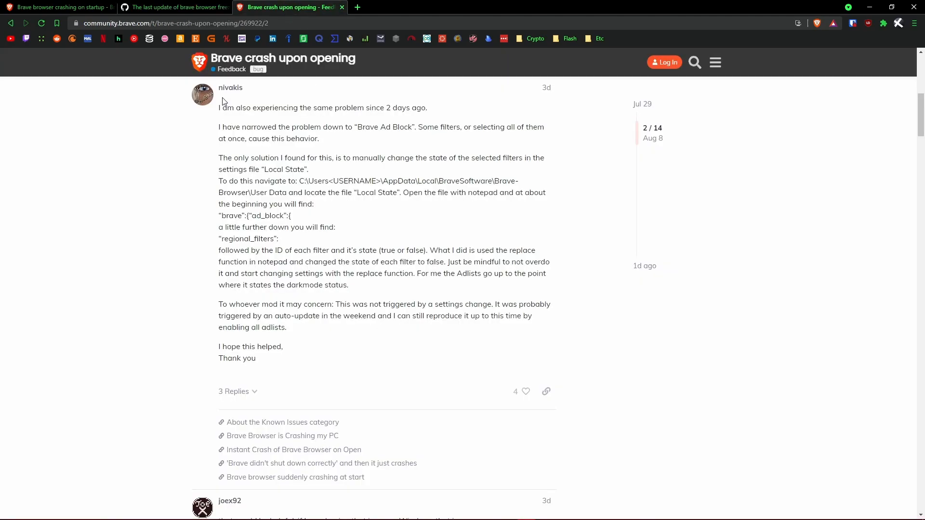
mouse_move(230, 88)
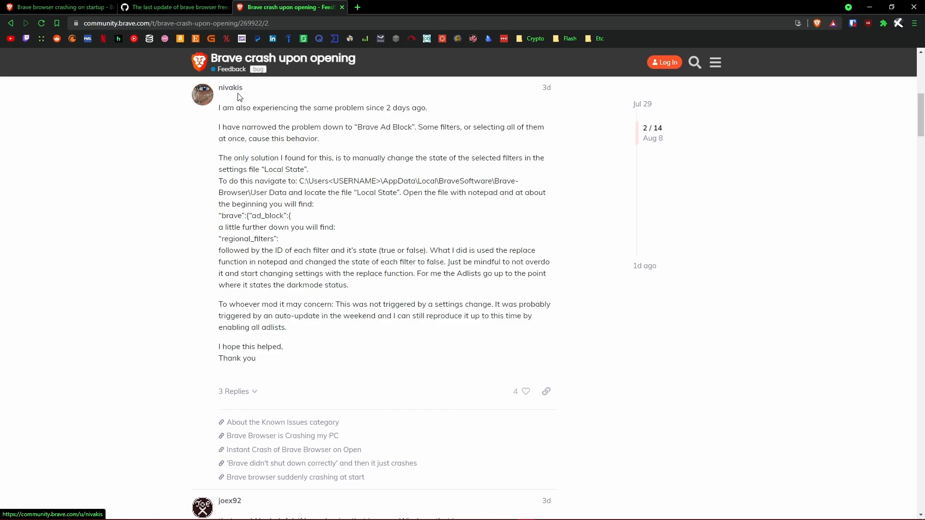
mouse_move(285, 313)
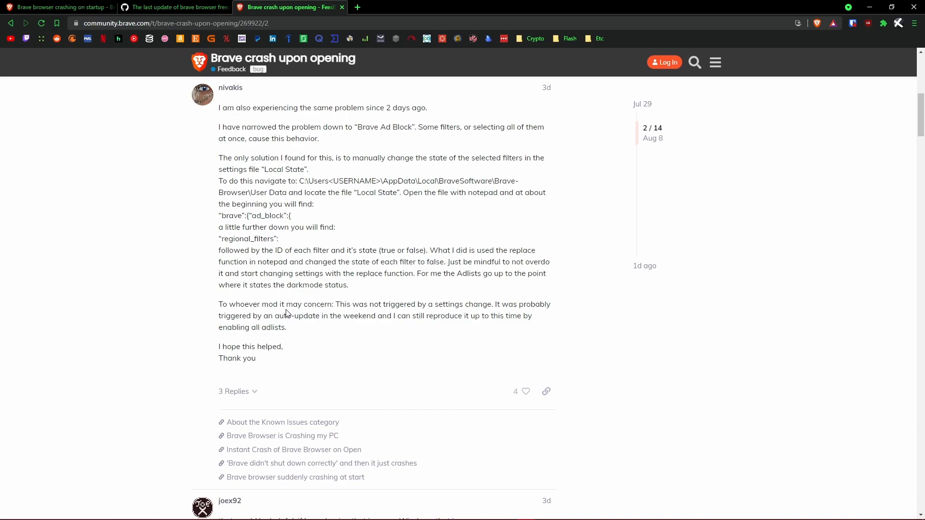
mouse_move(635, 293)
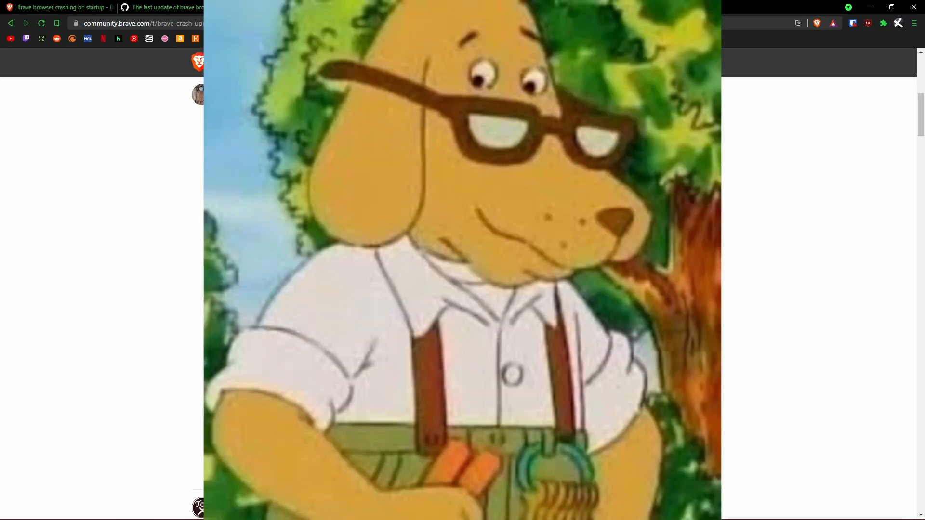
click(59, 7)
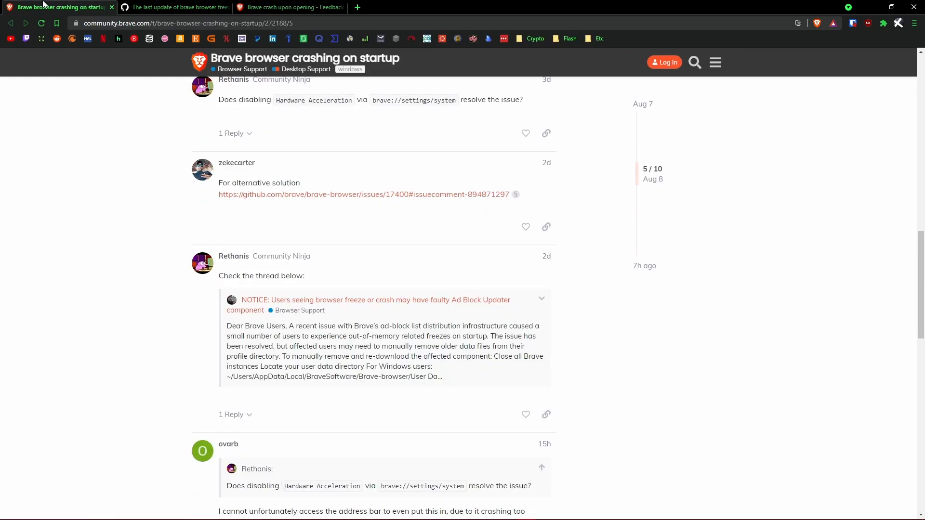
scroll(up, 3)
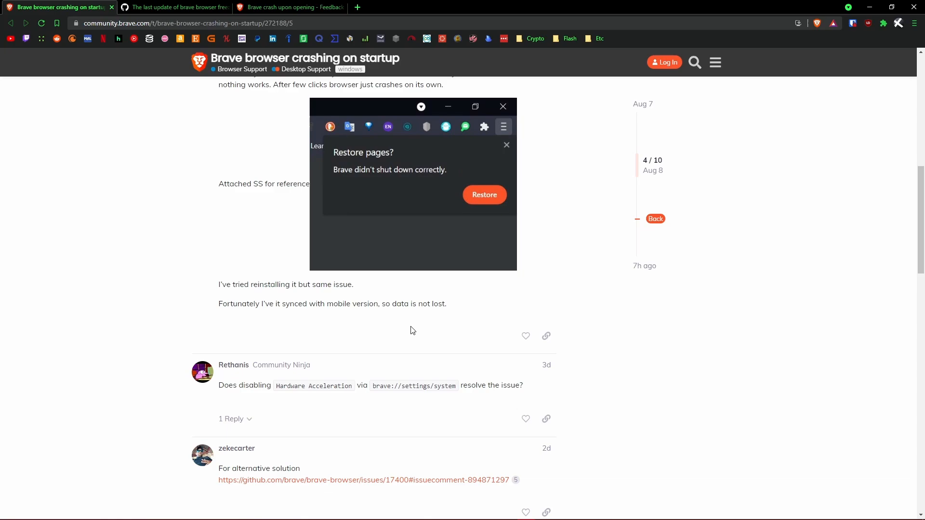
scroll(down, 3)
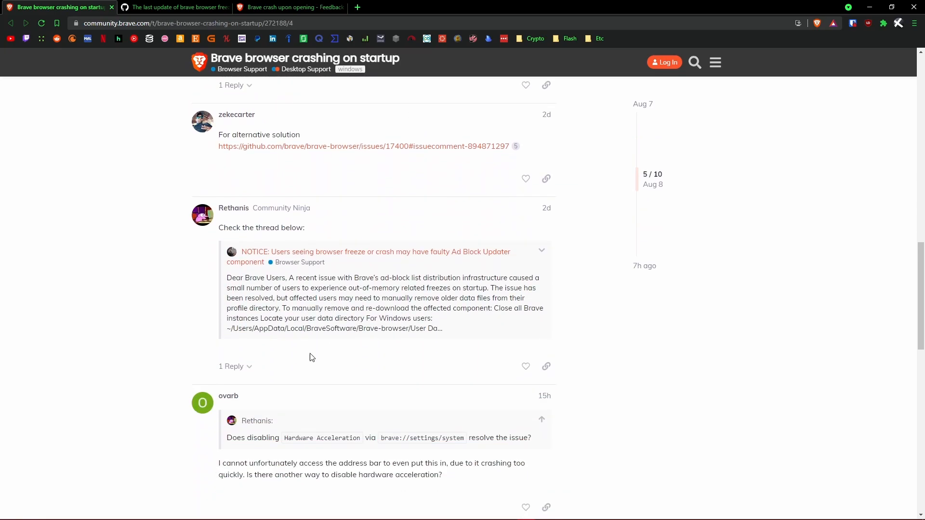
scroll(down, 3)
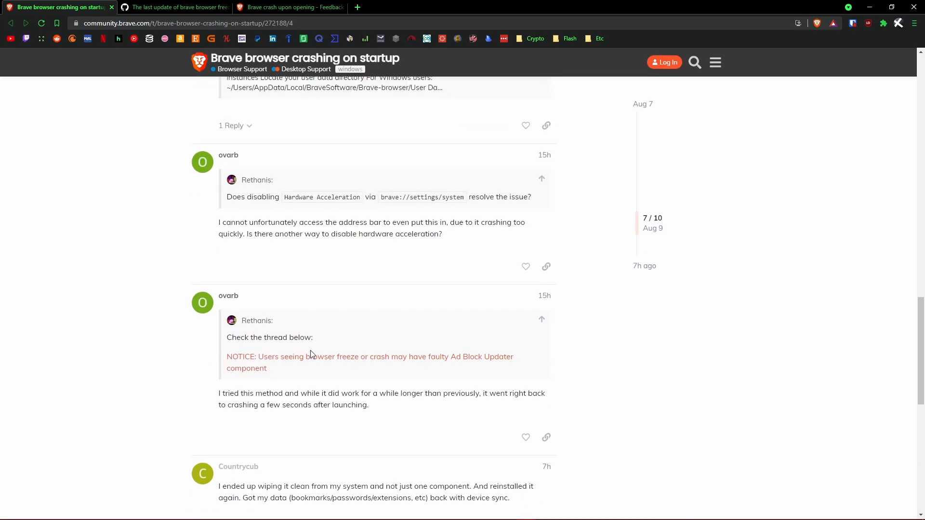
scroll(up, 3)
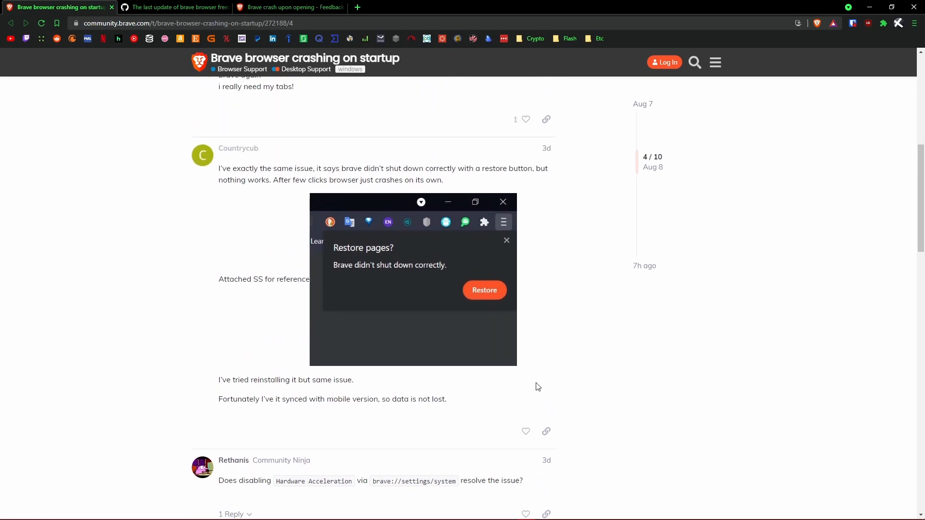
scroll(up, 3)
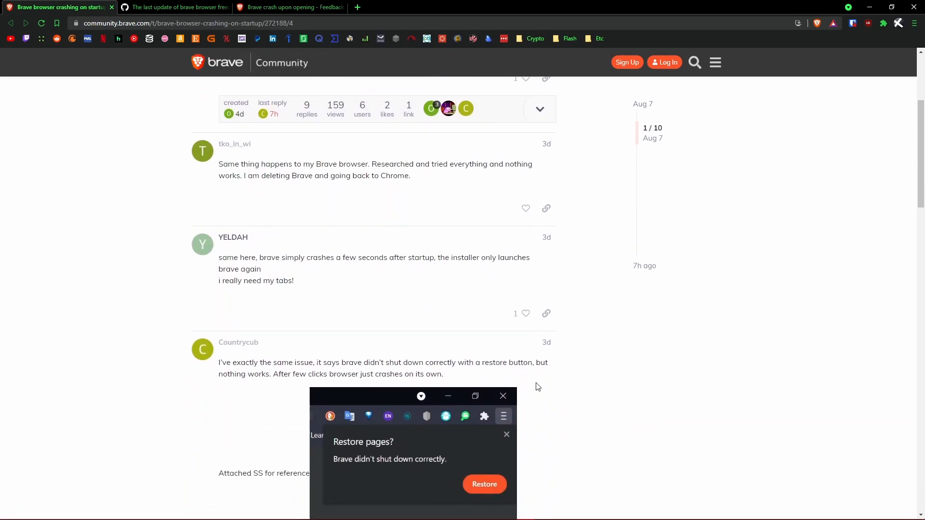
scroll(down, 3)
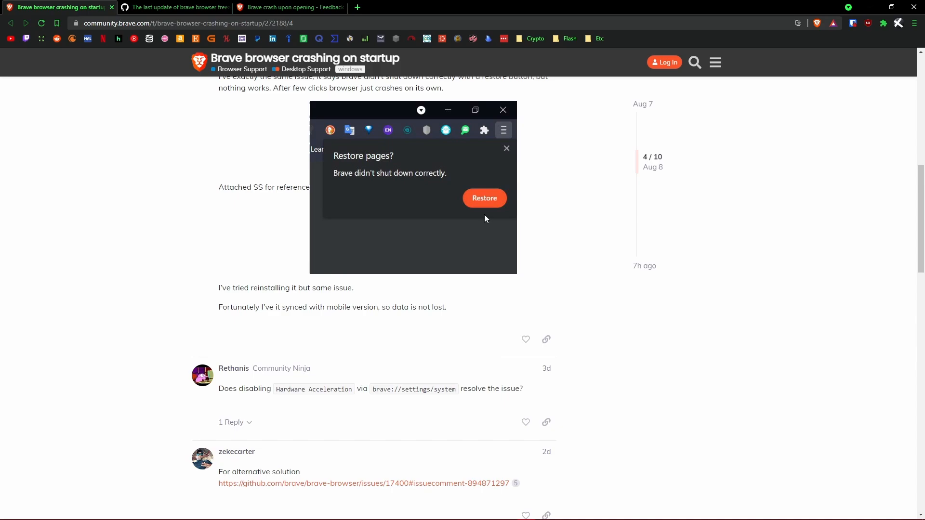
scroll(up, 3)
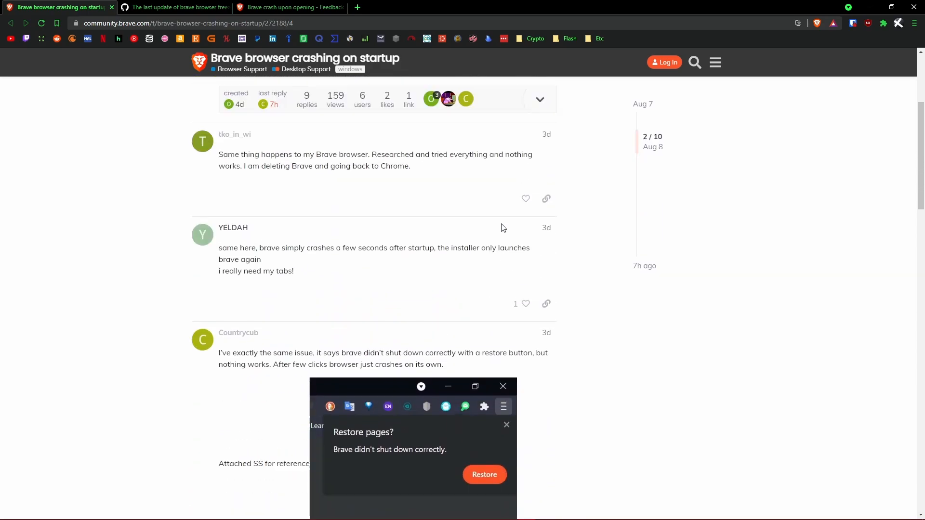
scroll(down, 3)
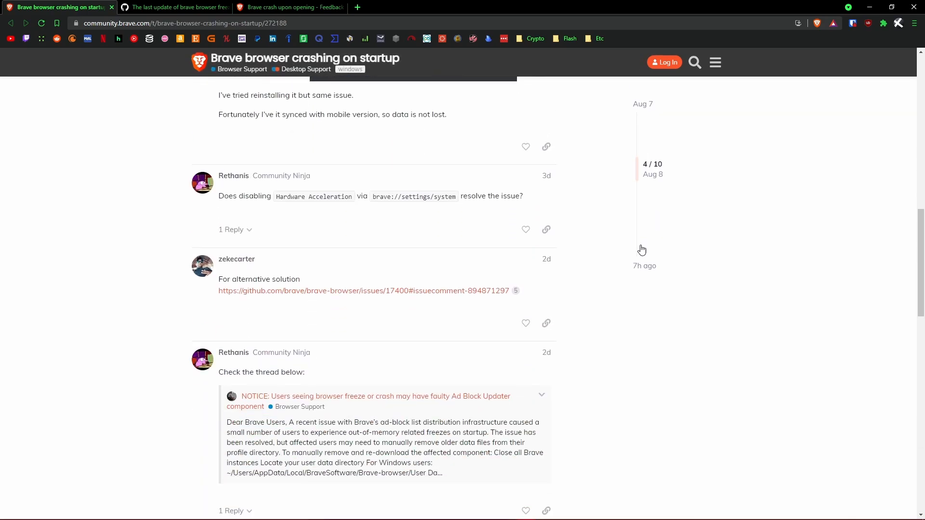
scroll(down, 3)
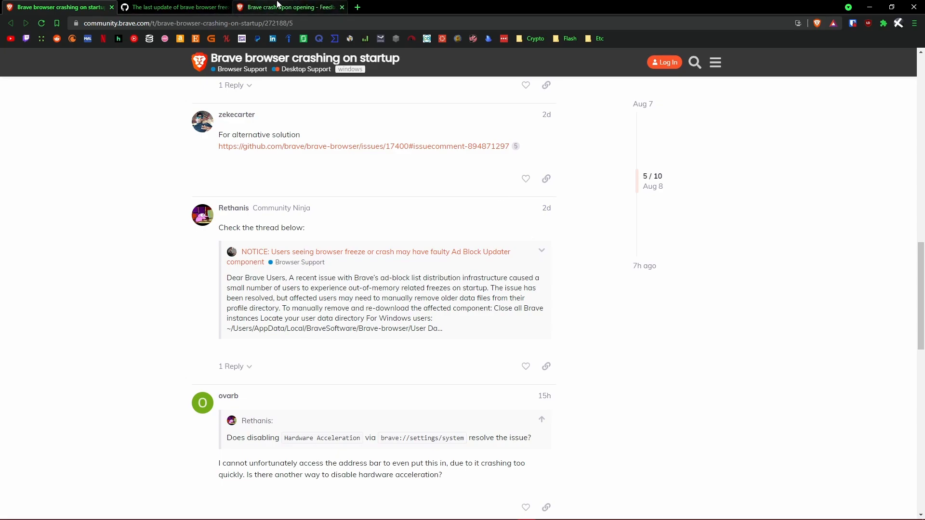
click(277, 6)
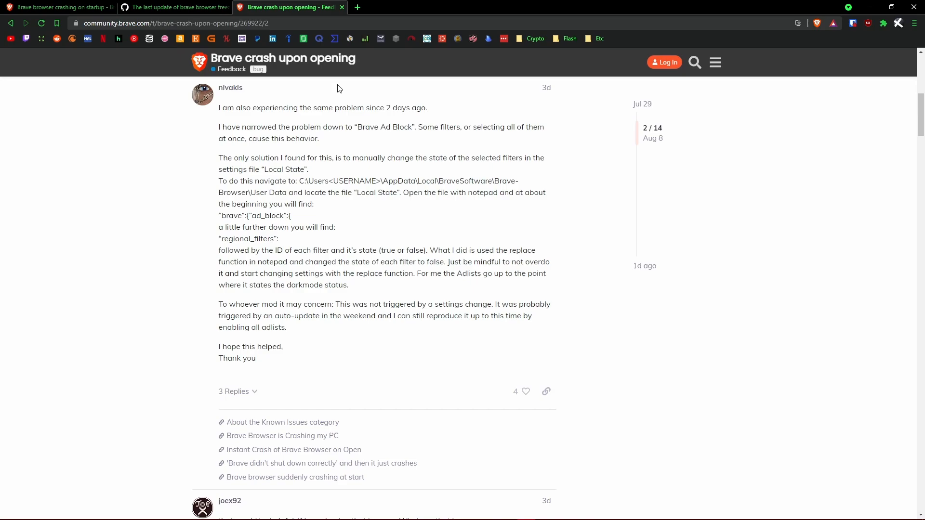
mouse_move(217, 113)
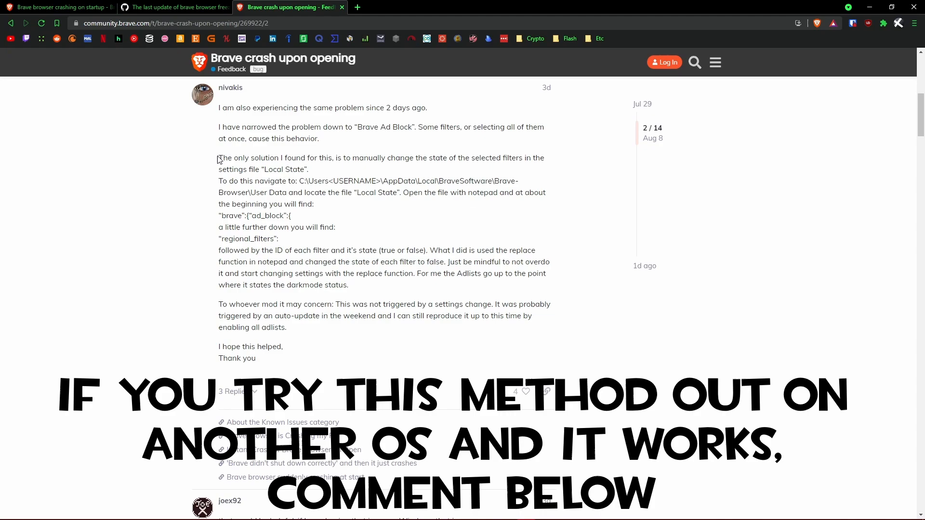
Highlight the 'To do this navigate to…' sentence through AppData, User Data and Local State.
drag(218, 157, 307, 169)
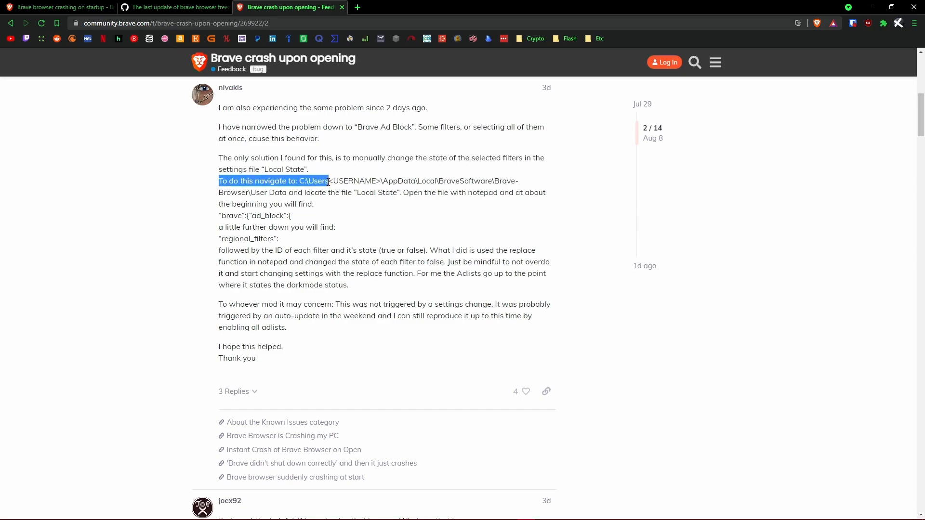
drag(329, 180, 383, 180)
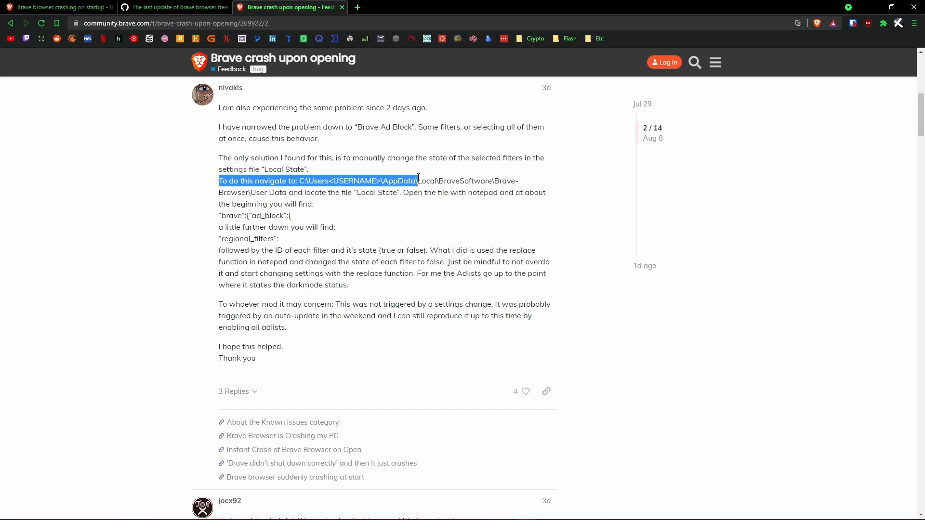
drag(416, 180, 251, 192)
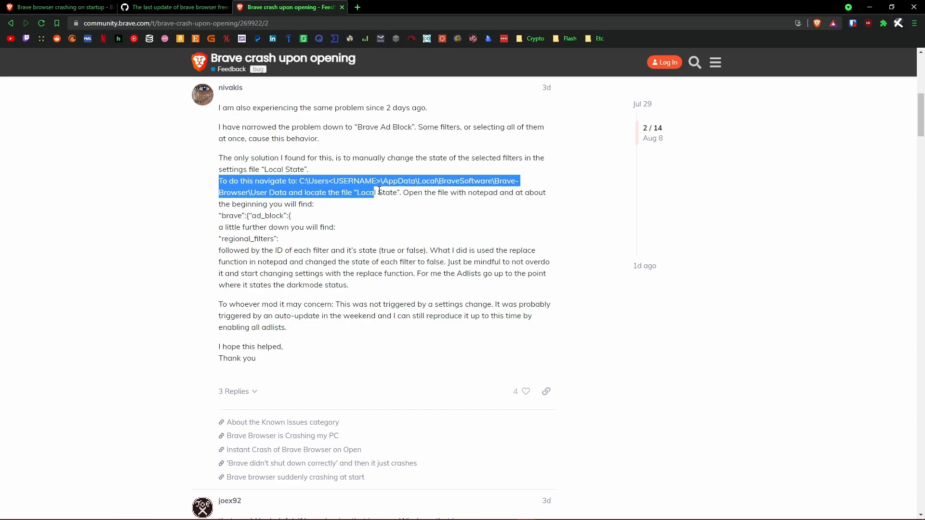
drag(372, 192, 400, 192)
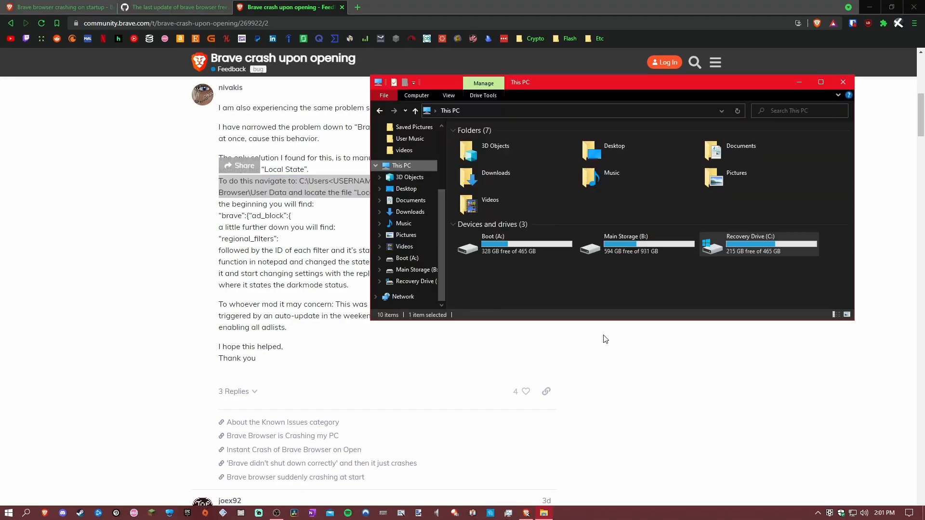
Navigate C: > Users > AppData > Local > BraveSoftware > Brave-Browser > User Data.
double_click(758, 244)
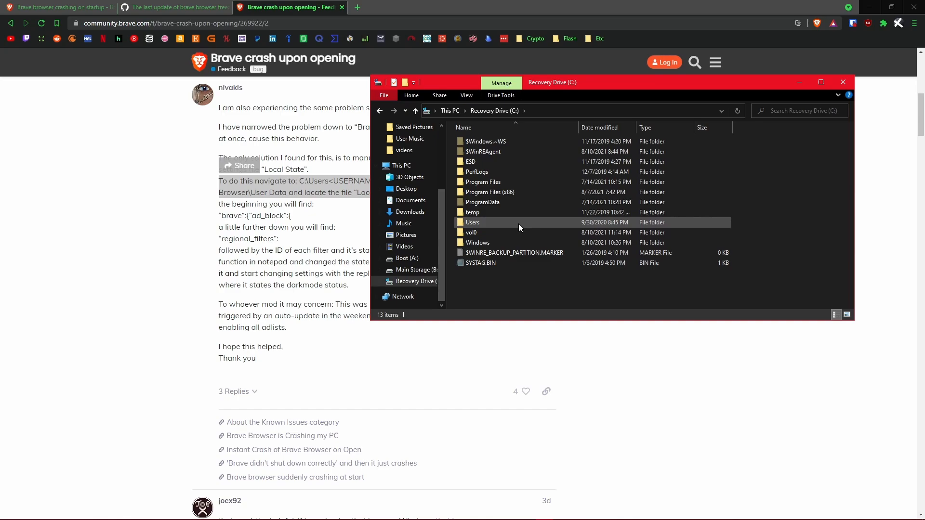
double_click(472, 223)
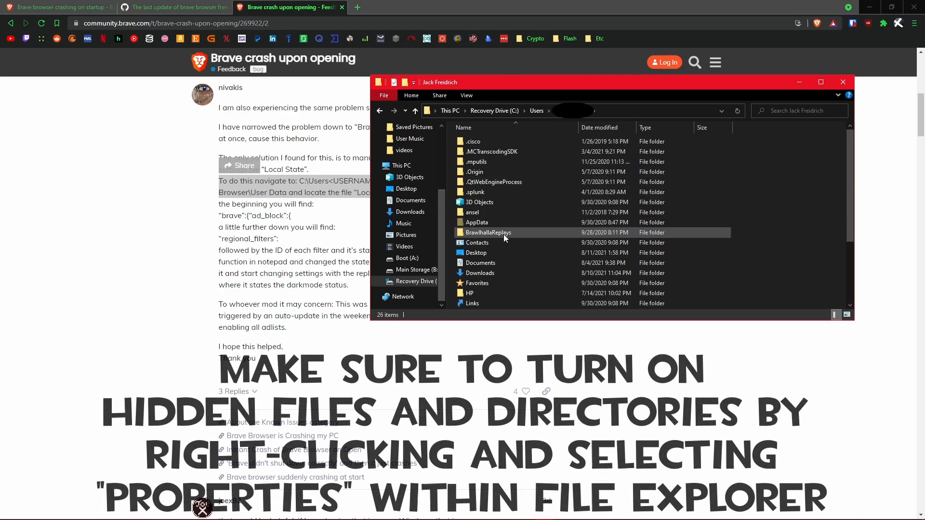
double_click(477, 222)
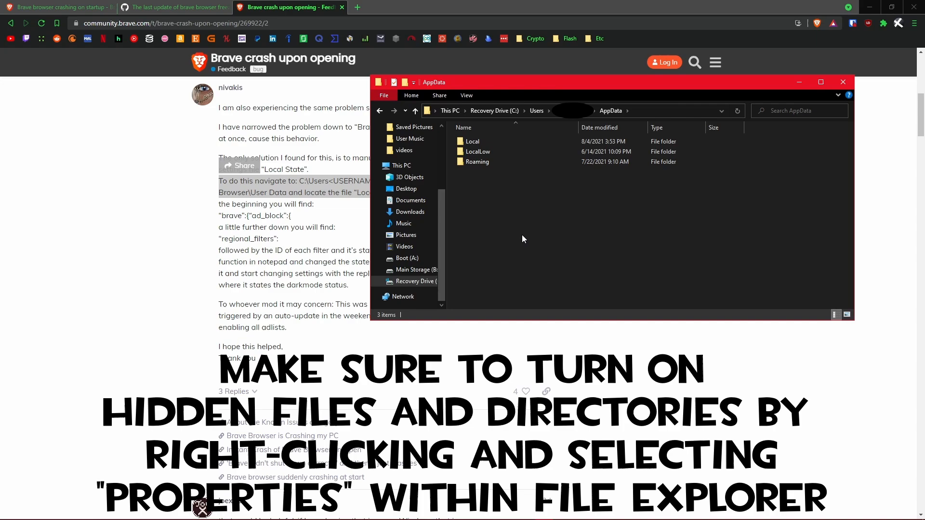
double_click(472, 141)
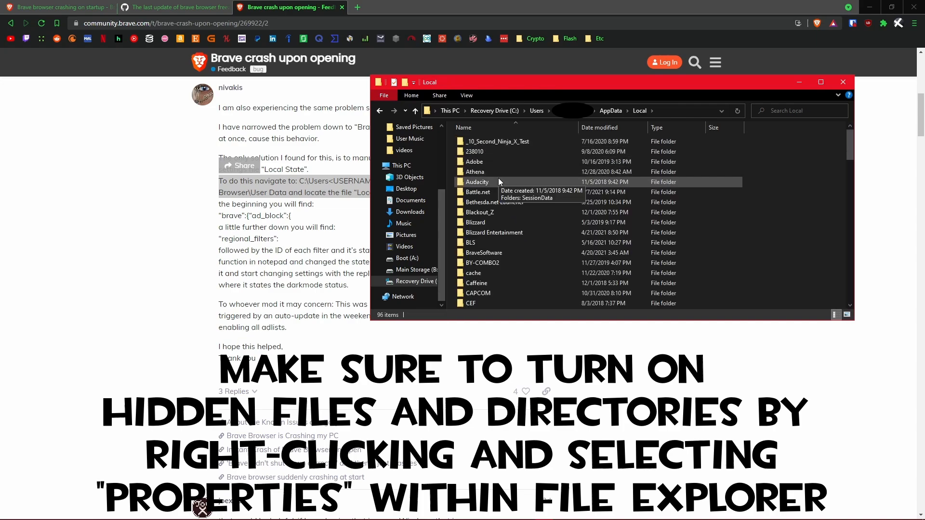
double_click(484, 252)
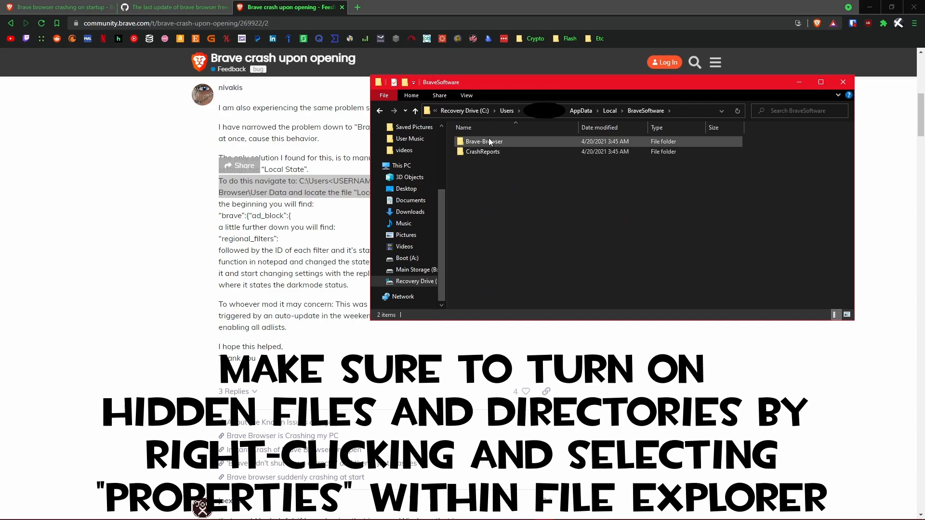
double_click(484, 142)
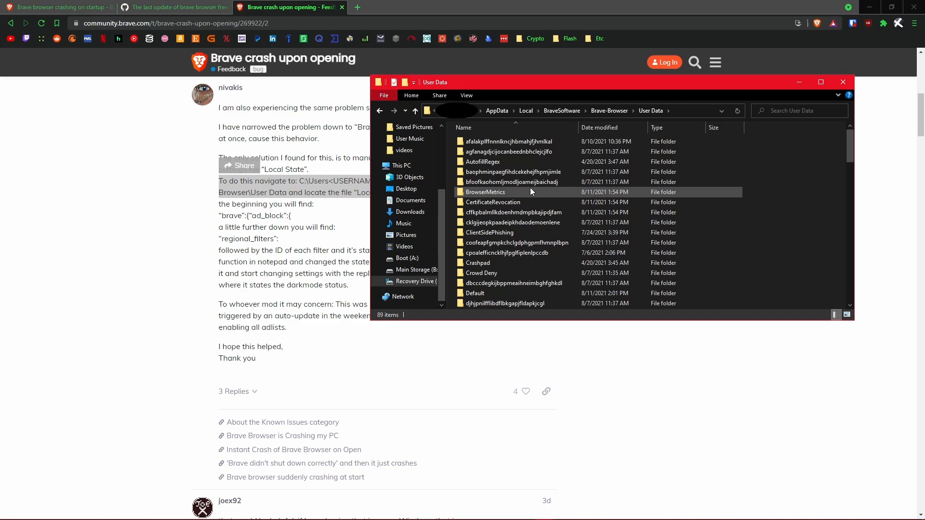
Open the Local State file and confirm opening it in Notepad.
scroll(down, 3)
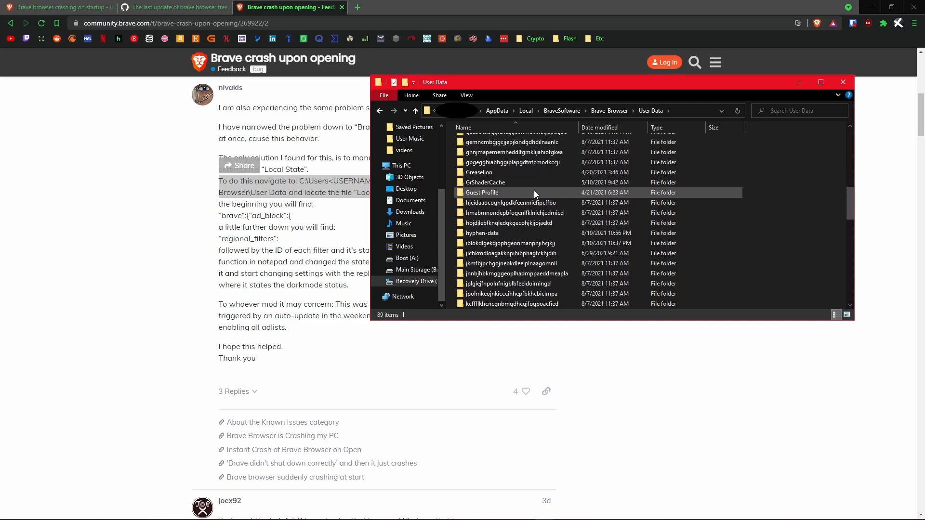
scroll(down, 3)
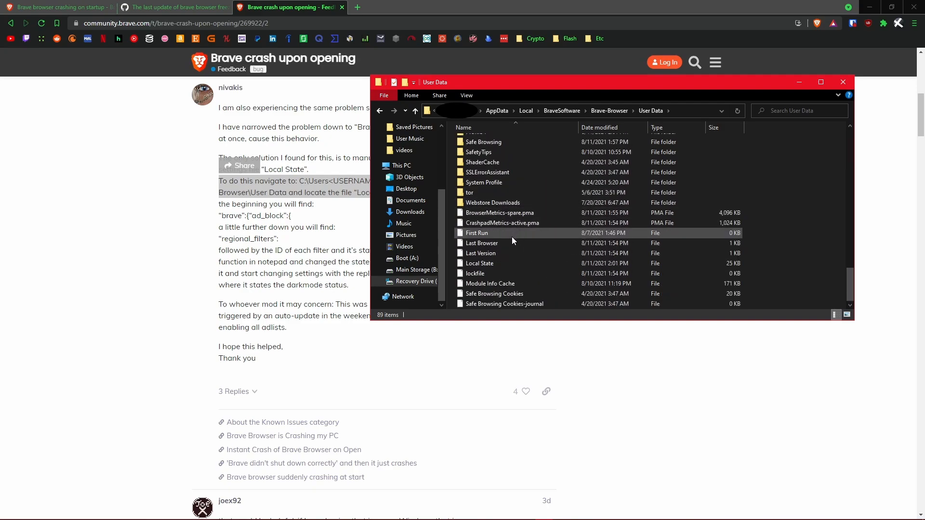
click(480, 264)
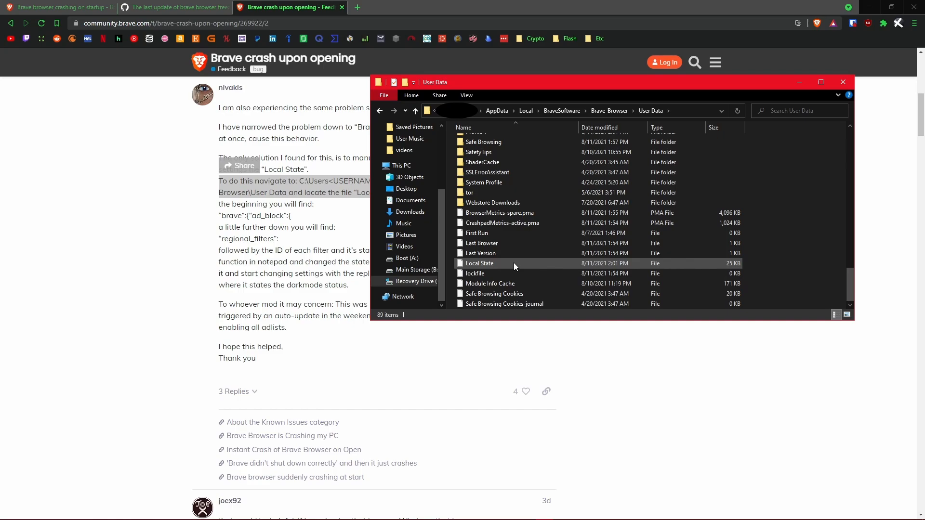
double_click(480, 263)
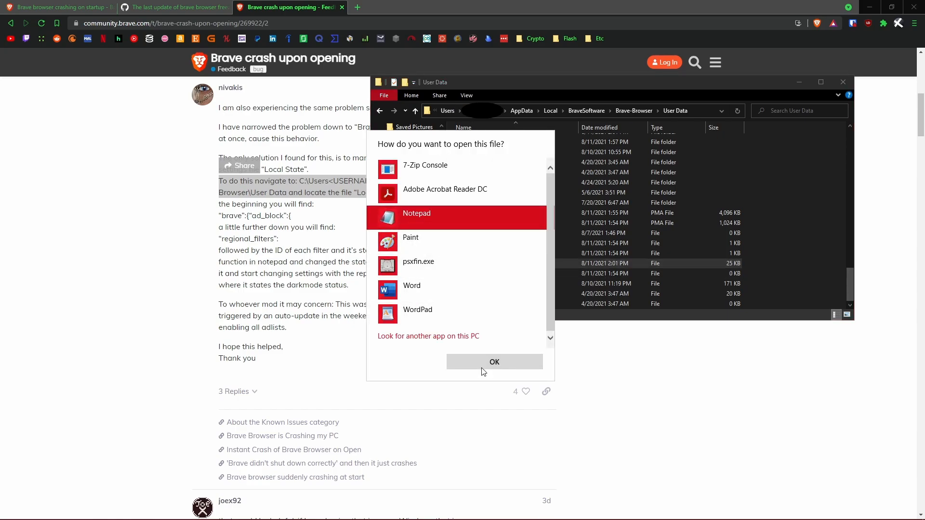
click(493, 362)
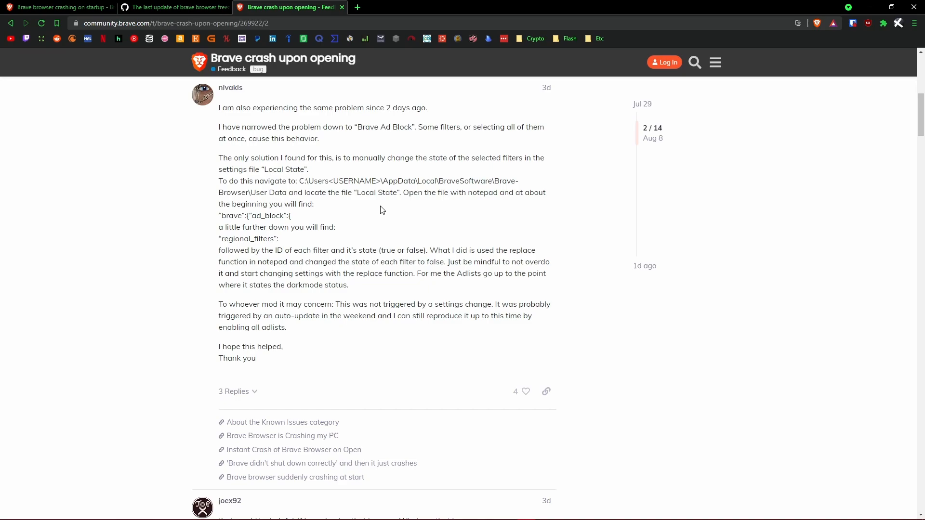
mouse_move(222, 215)
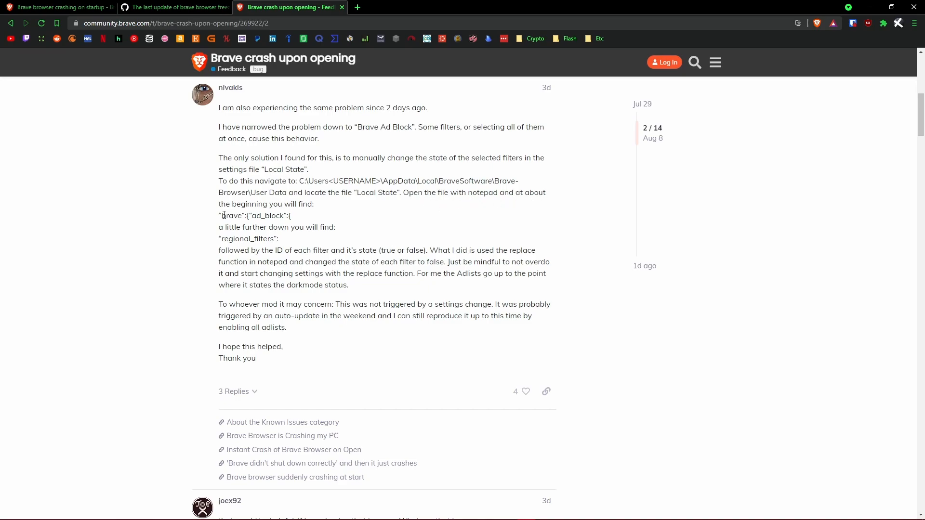
mouse_move(232, 219)
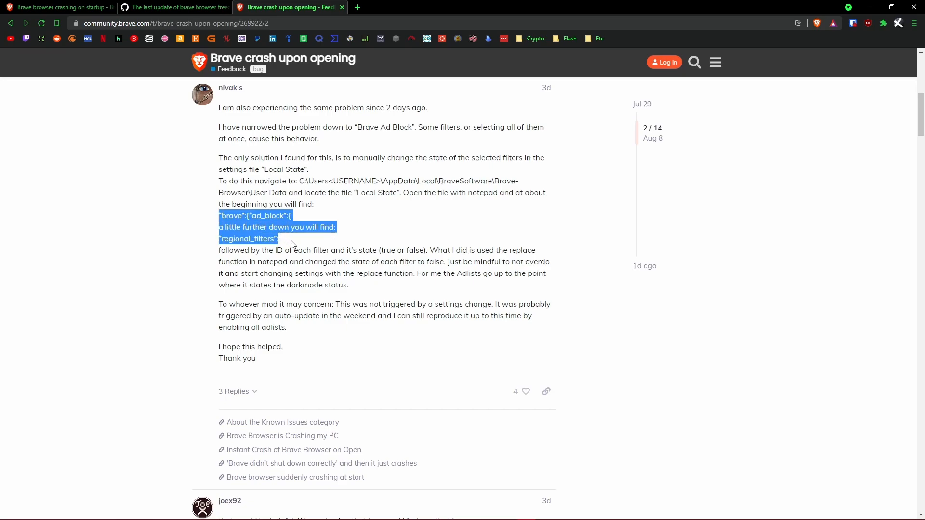
mouse_move(238, 236)
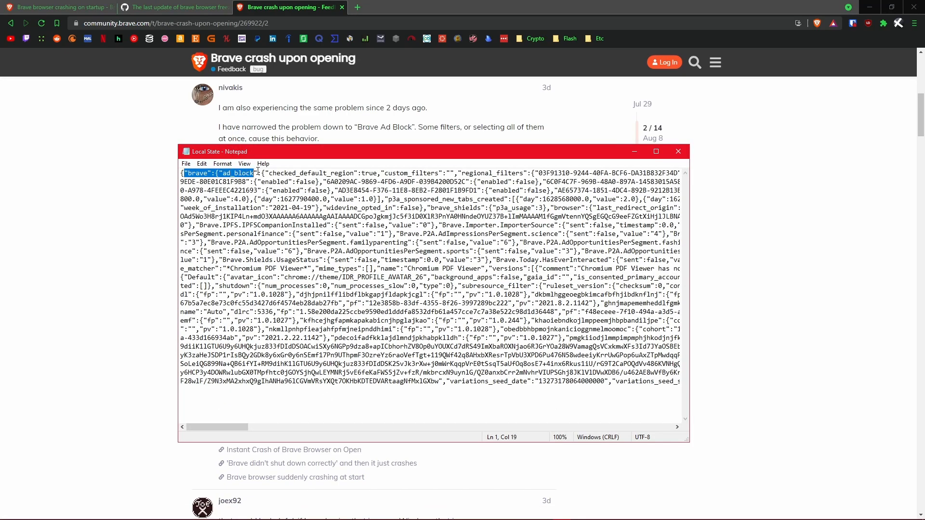
Restore Notepad and pick out a regional filter ID with its "enabled":false value.
click(466, 173)
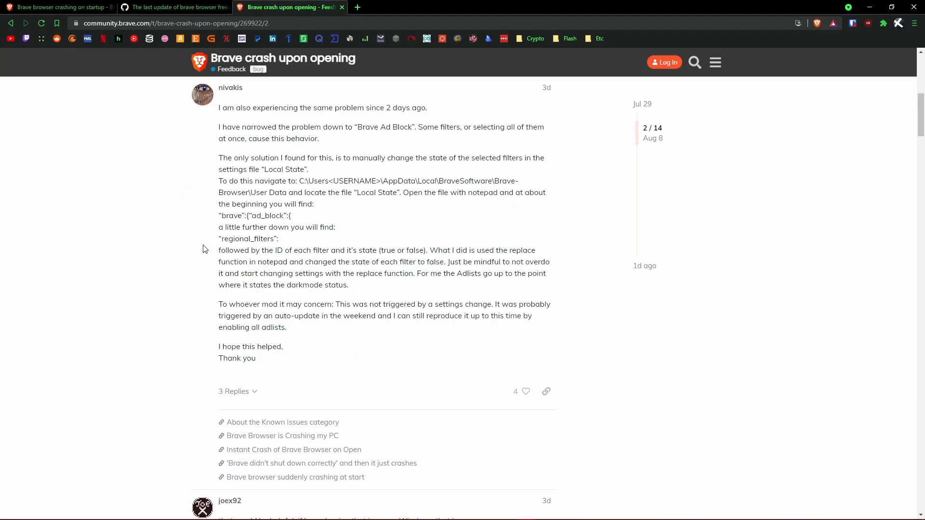
mouse_move(218, 254)
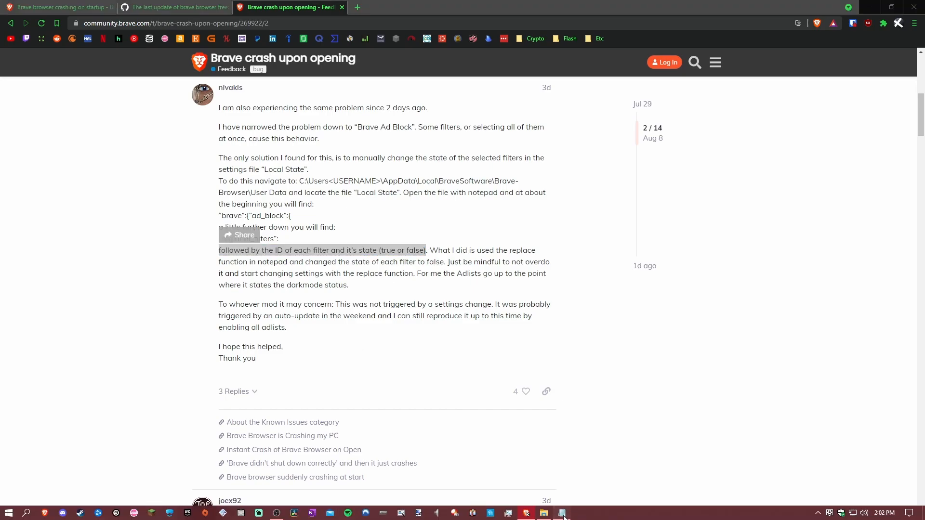
click(560, 511)
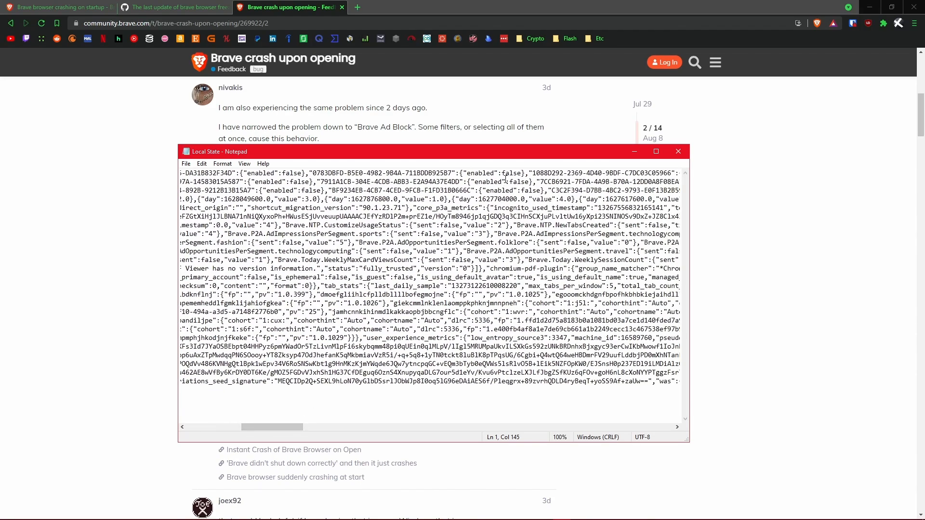
double_click(378, 172)
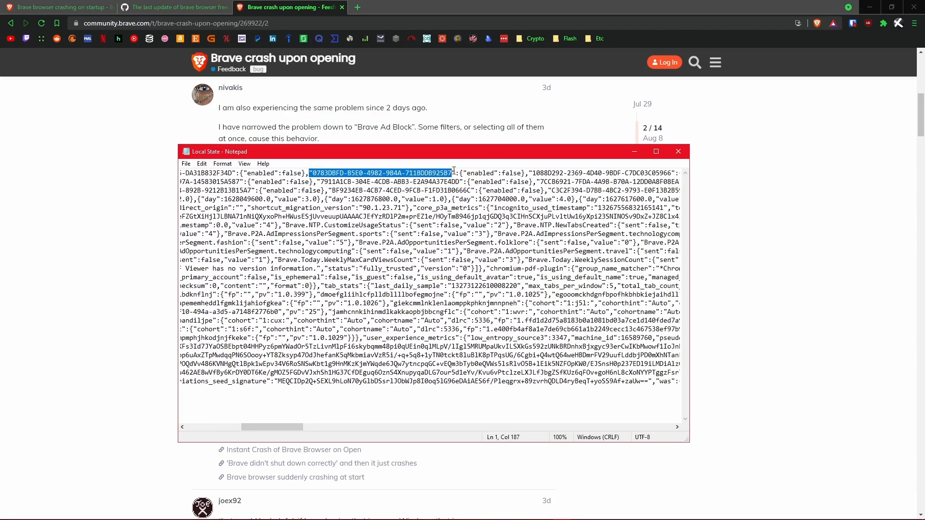
double_click(495, 172)
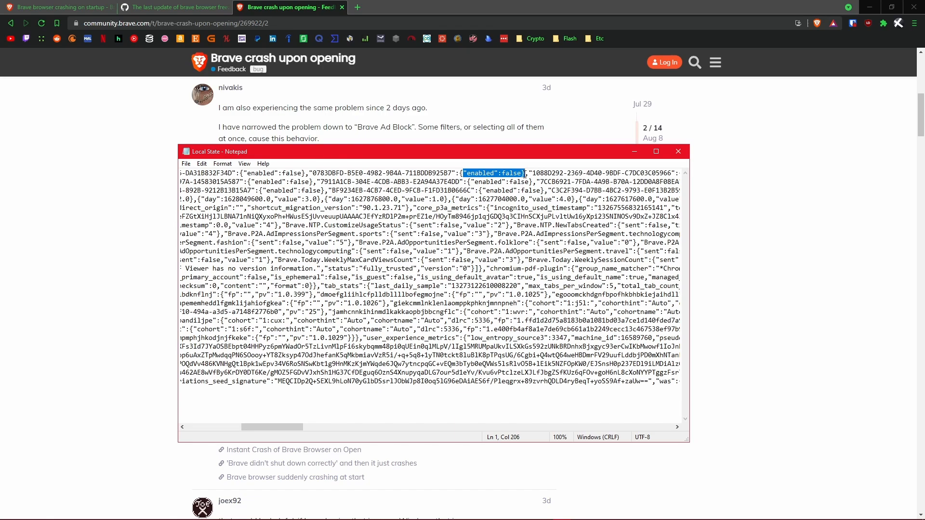
Clear the highlight and minimize Notepad to show the forum reply again.
click(534, 242)
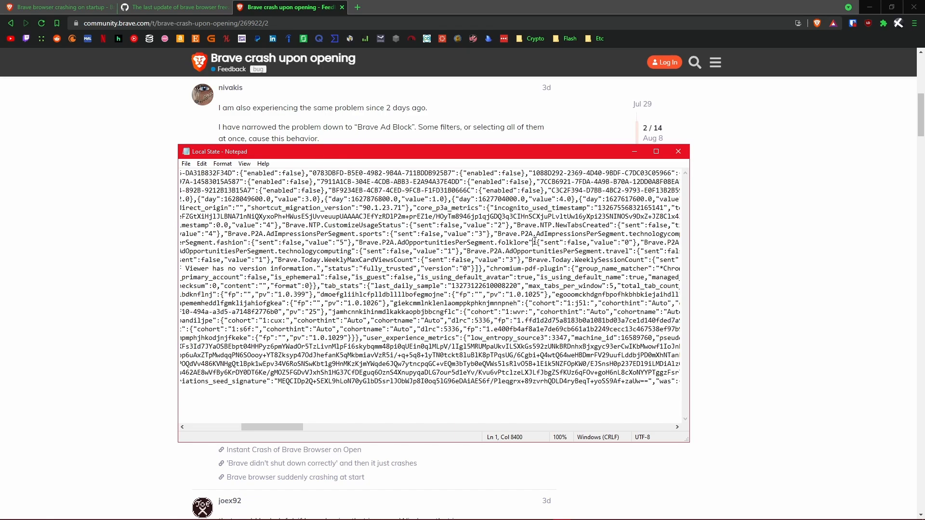
click(511, 173)
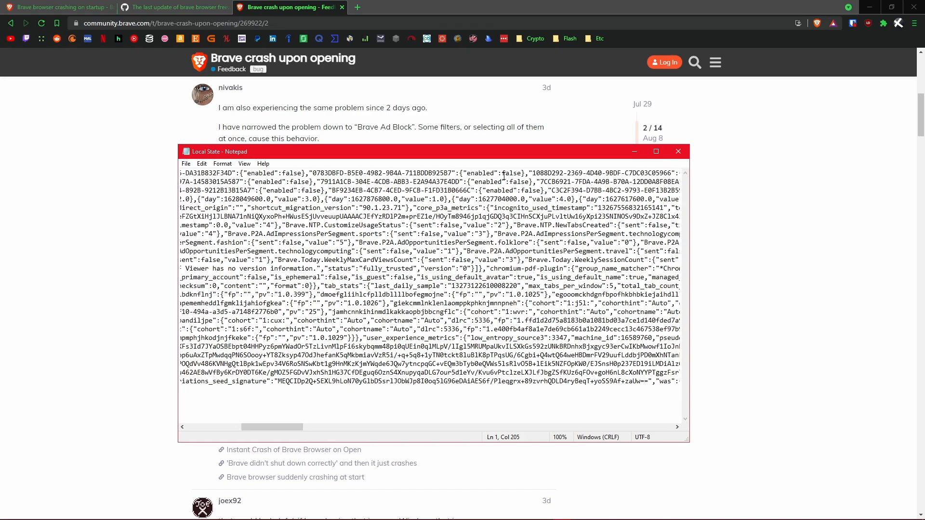
click(677, 151)
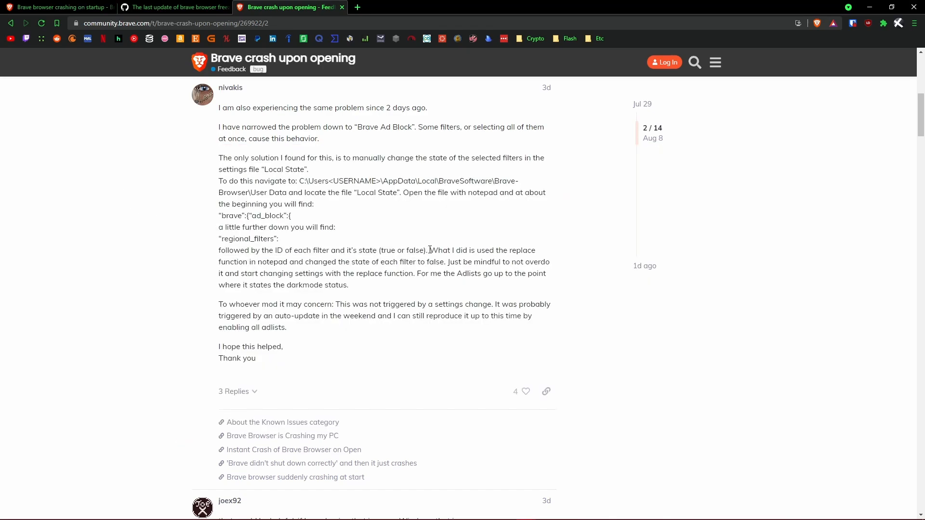
mouse_move(297, 264)
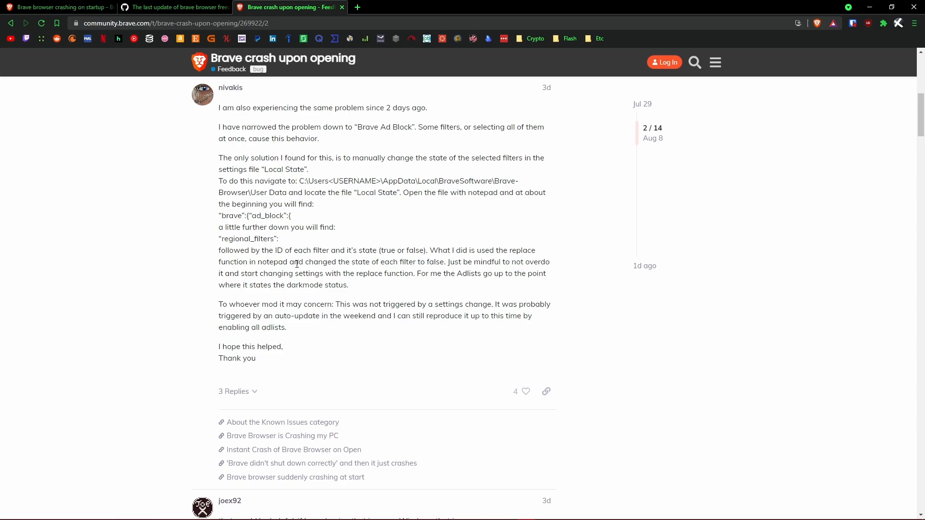
mouse_move(433, 266)
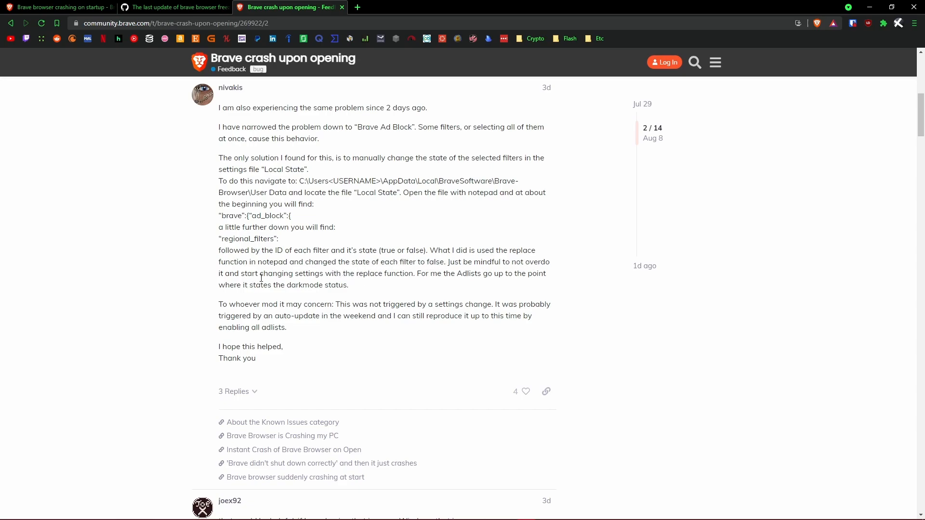
mouse_move(356, 278)
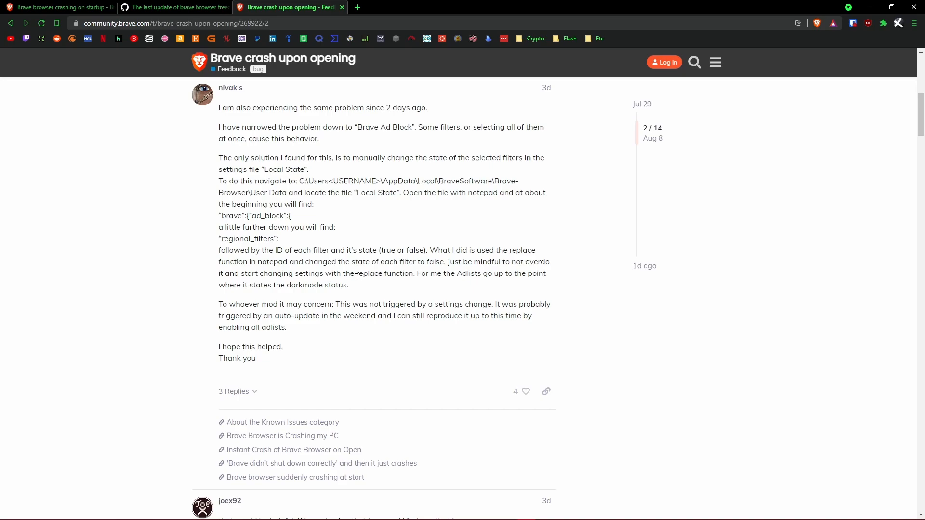
mouse_move(495, 273)
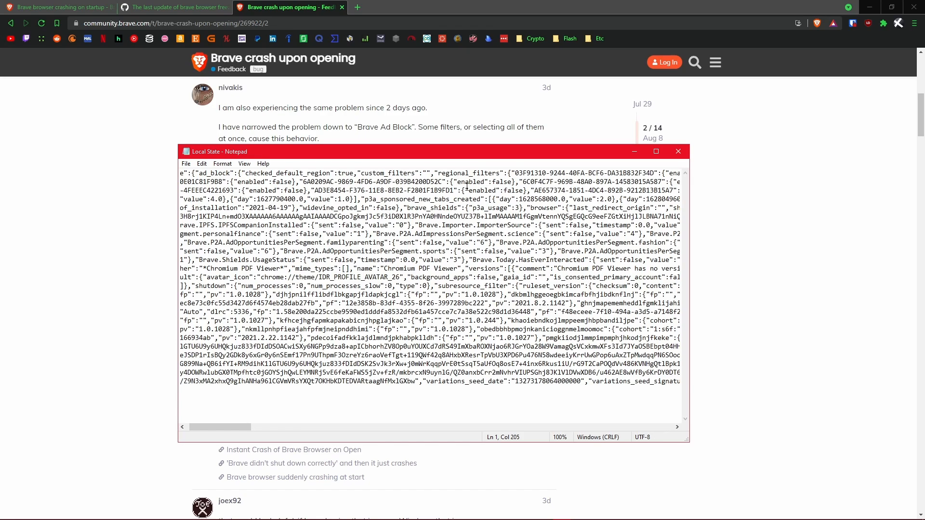
Search Local State for 'dark' to reach dark_mode, then return to the forum reply.
scroll(left, 3)
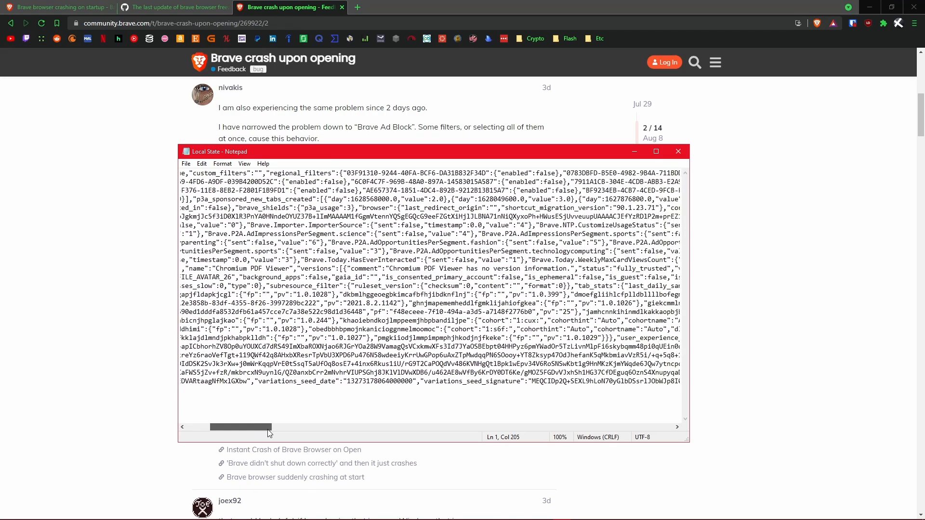
key(Ctrl+f)
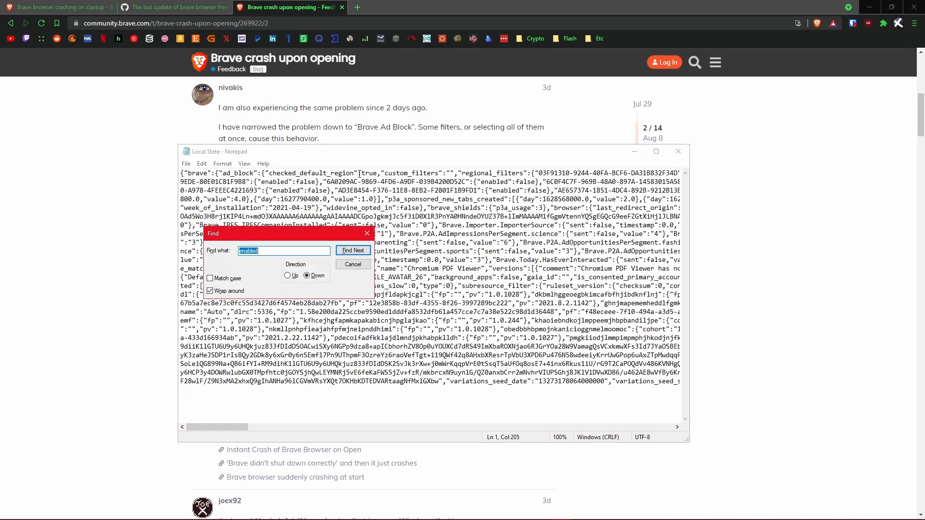
text(dark)
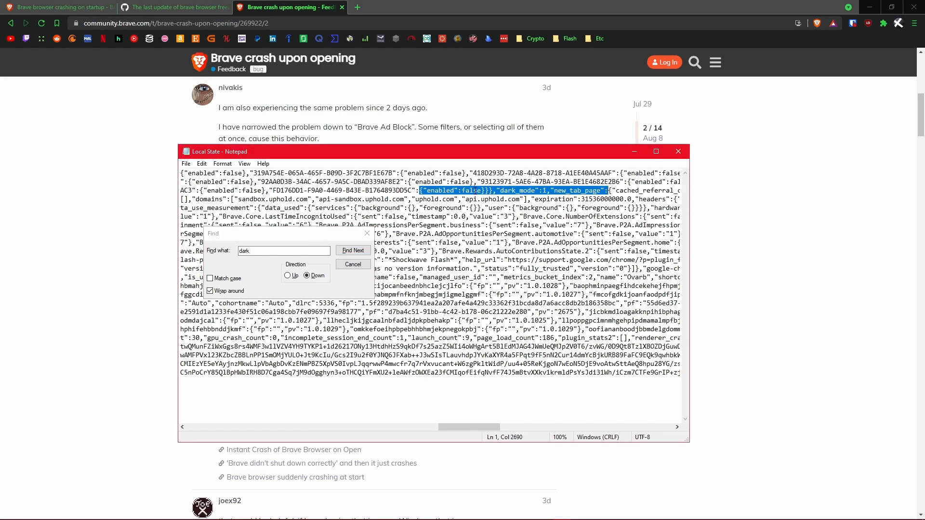
click(353, 251)
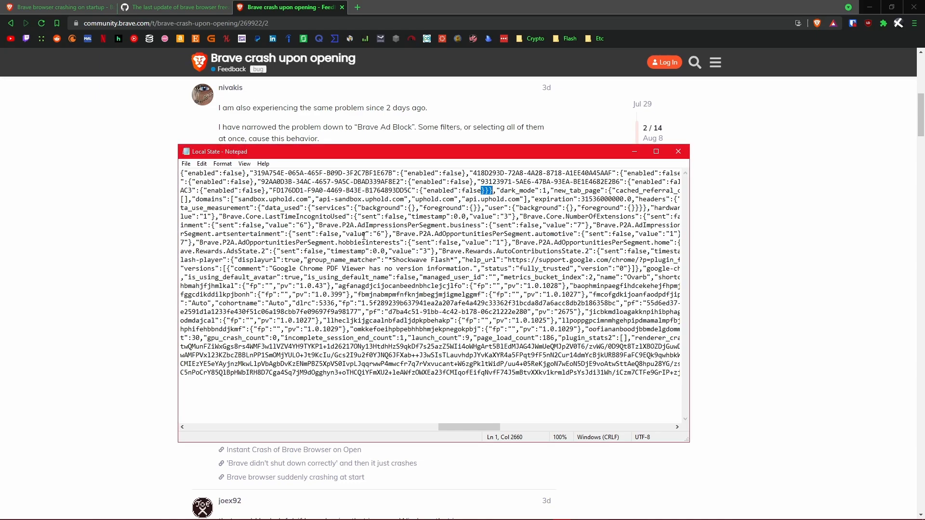
click(678, 152)
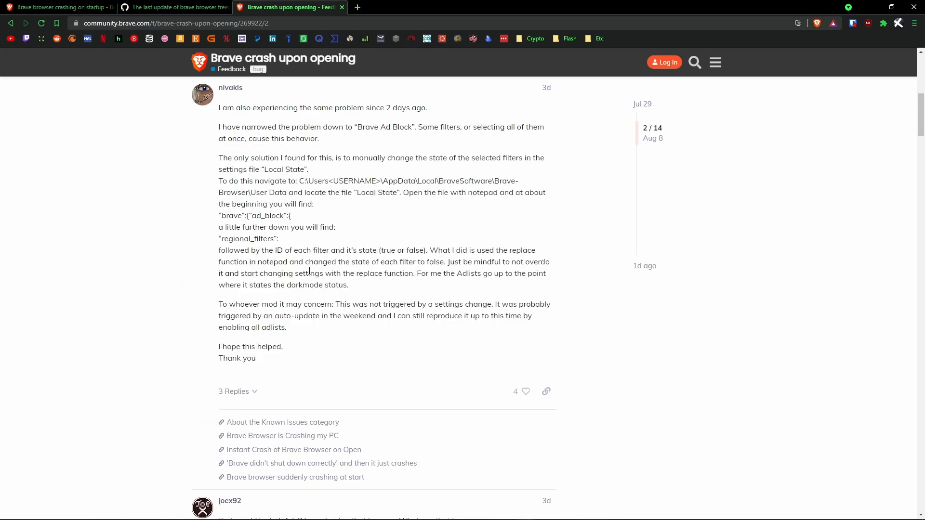
mouse_move(288, 327)
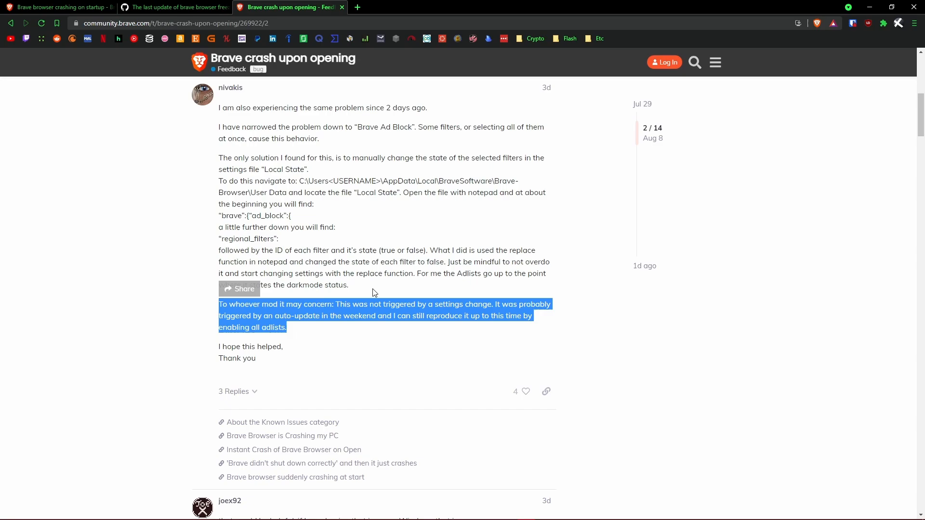
mouse_move(364, 287)
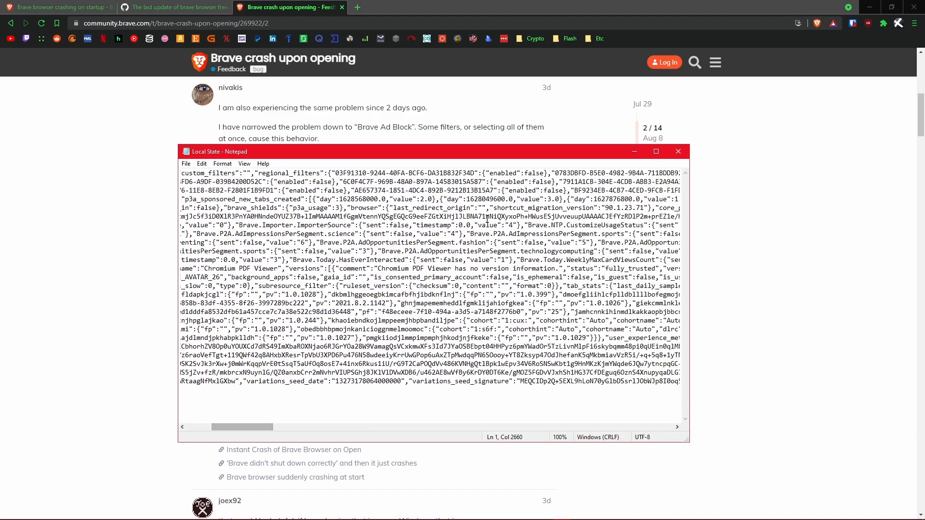
Select the first enabled entry and search Local State for the next 'true' value.
double_click(515, 172)
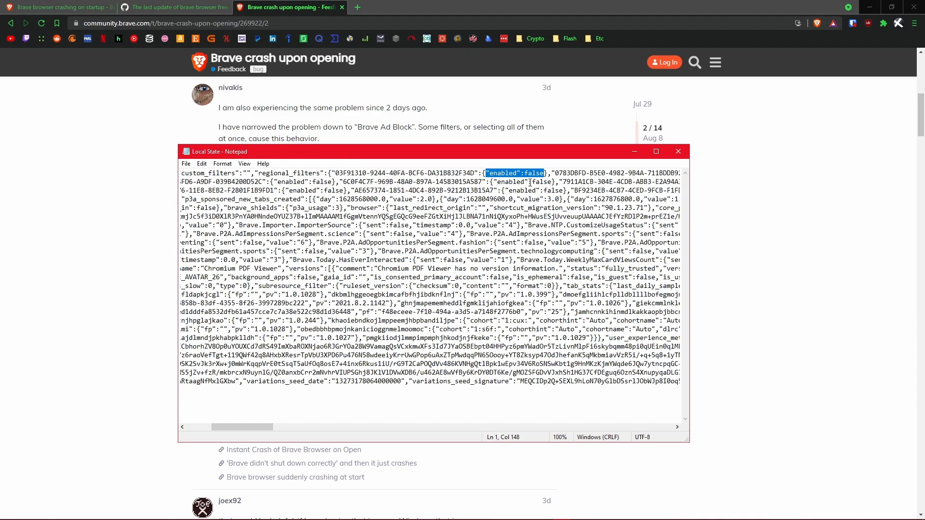
key(ctrl+f)
text(true)
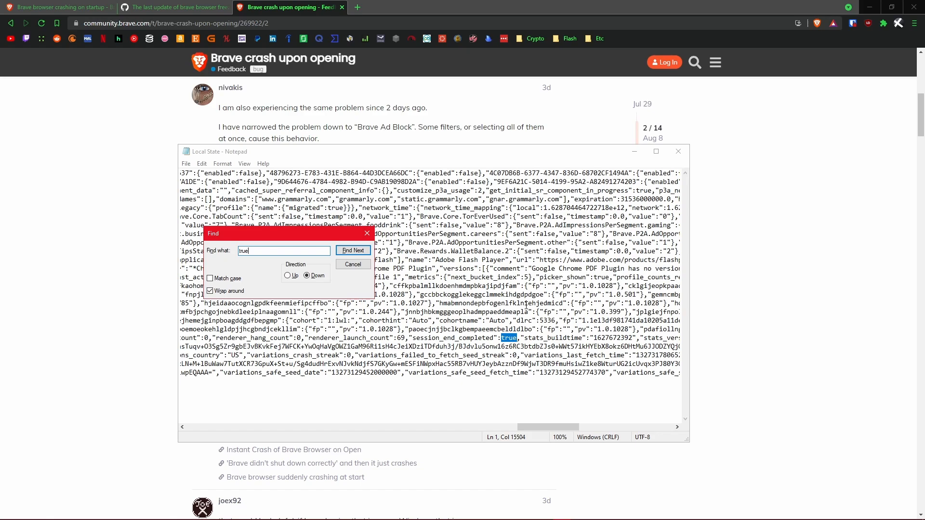
click(352, 250)
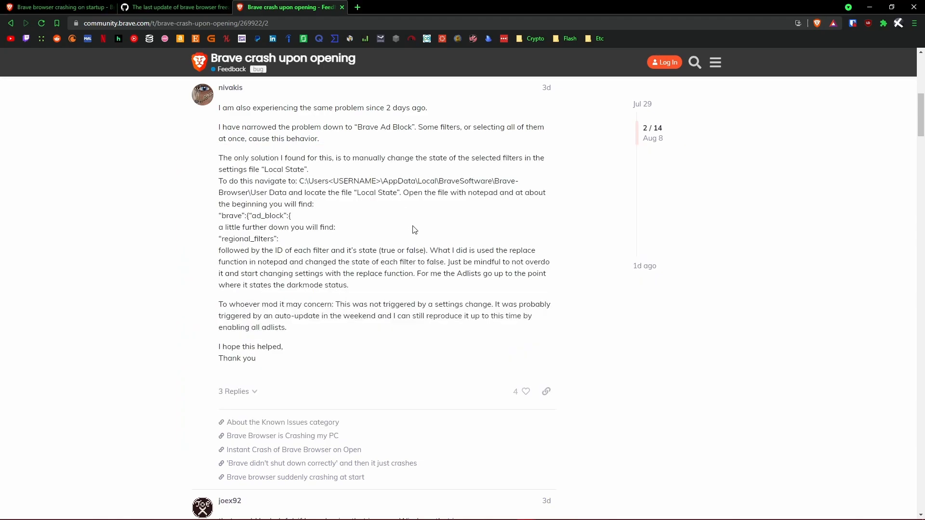
mouse_move(514, 249)
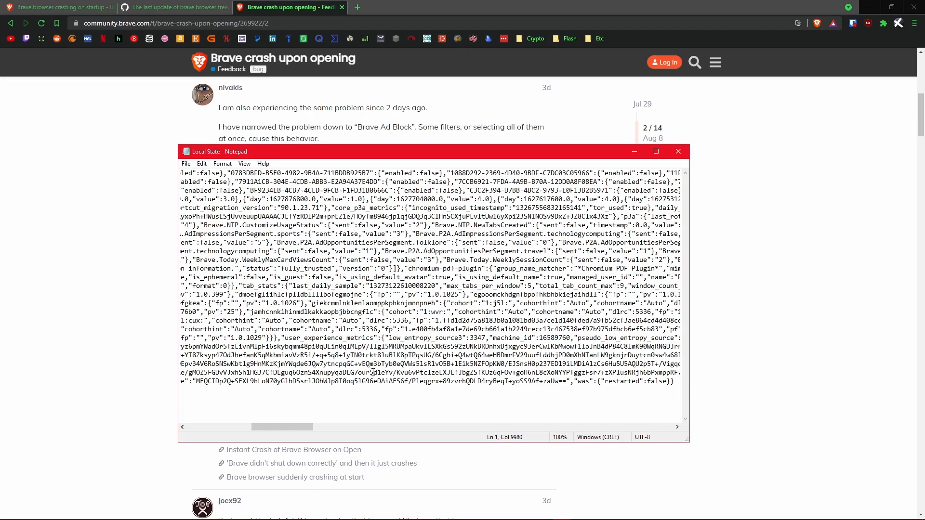
Find the next 'true' value in Local State, then switch to the crashing-on-startup thread.
key(ctrl+f)
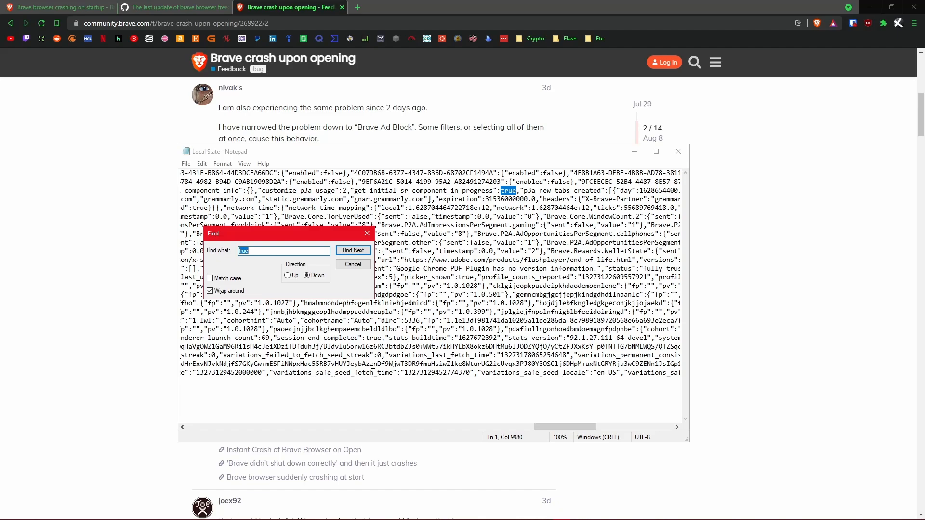
click(353, 251)
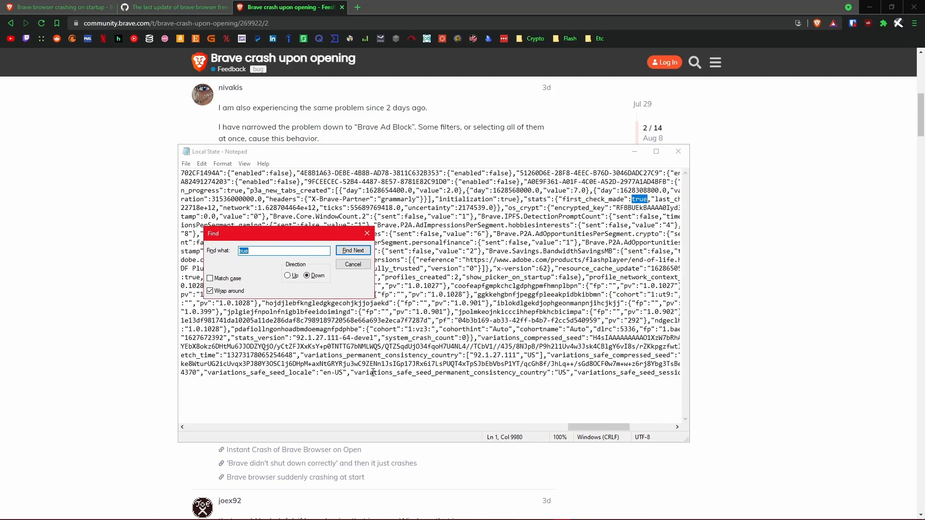
click(353, 264)
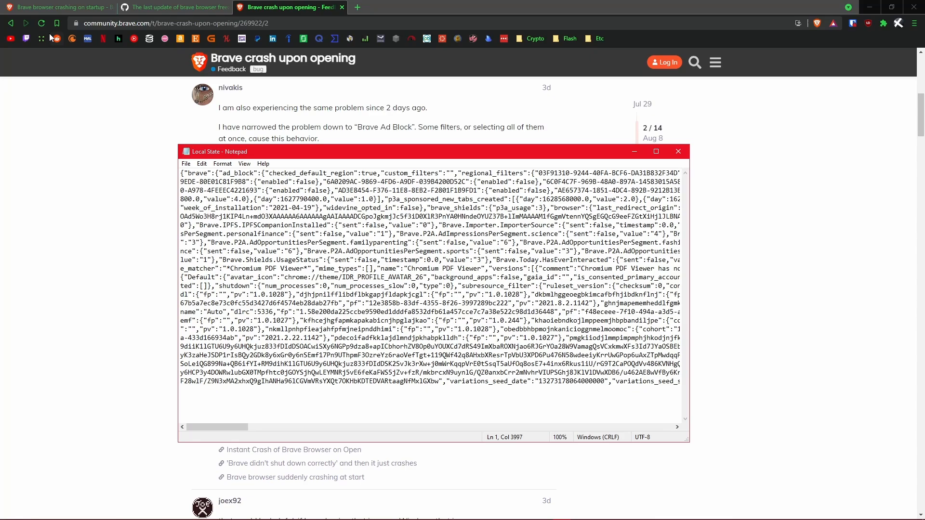
click(59, 6)
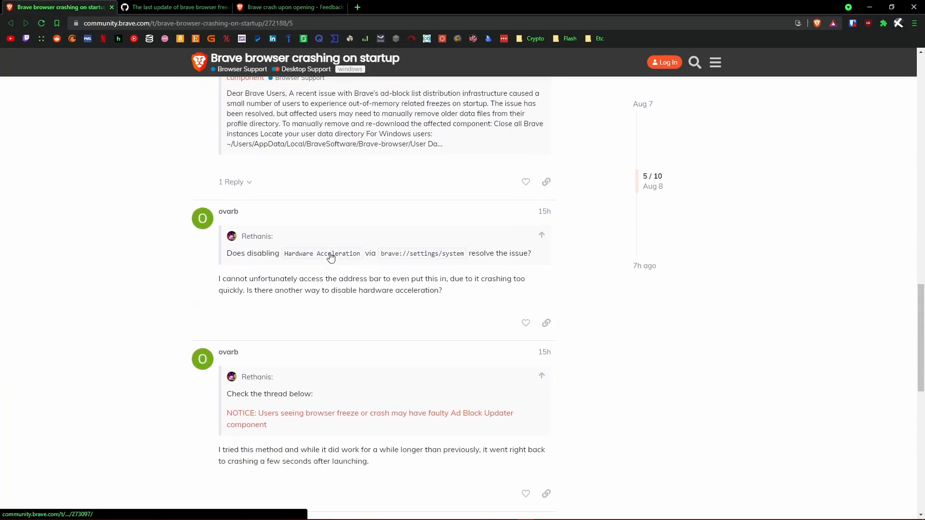
Scroll up the startup-crash thread and return to the Brave crash upon opening thread.
scroll(up, 3)
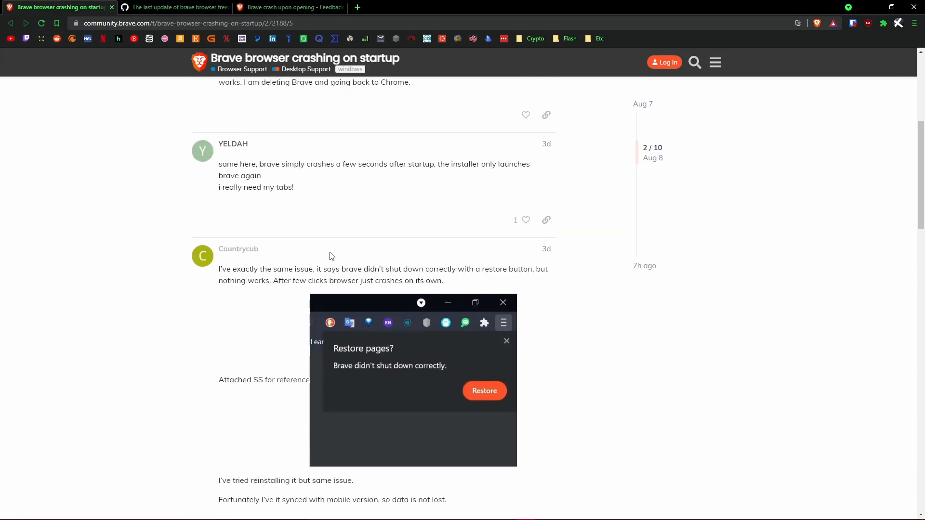
scroll(up, 3)
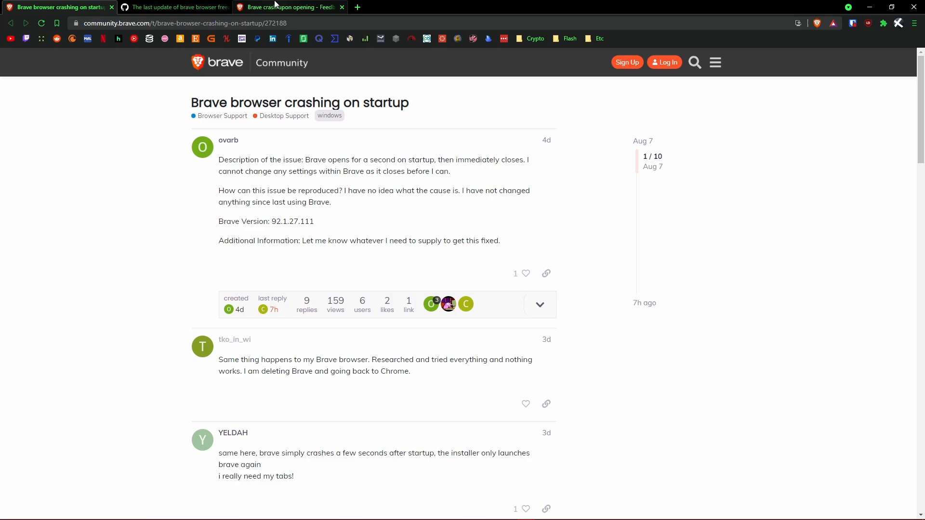
click(289, 7)
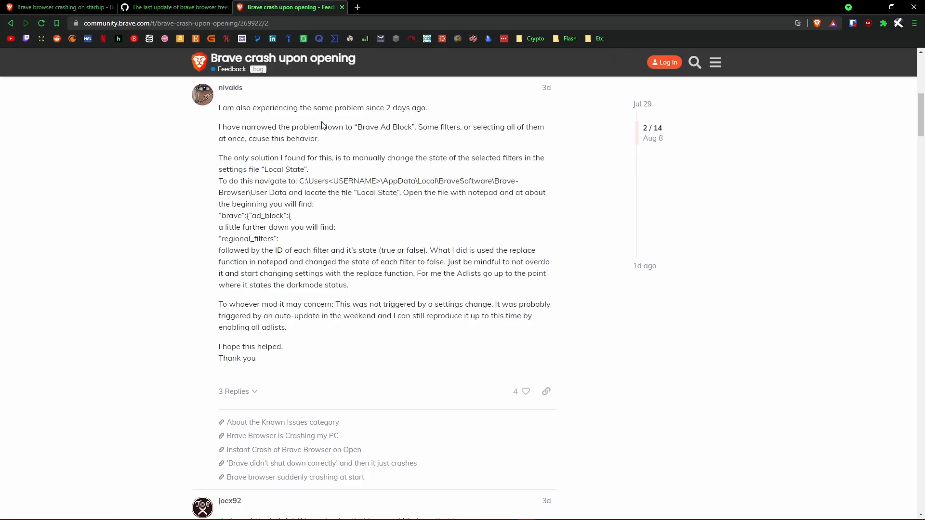
mouse_move(422, 430)
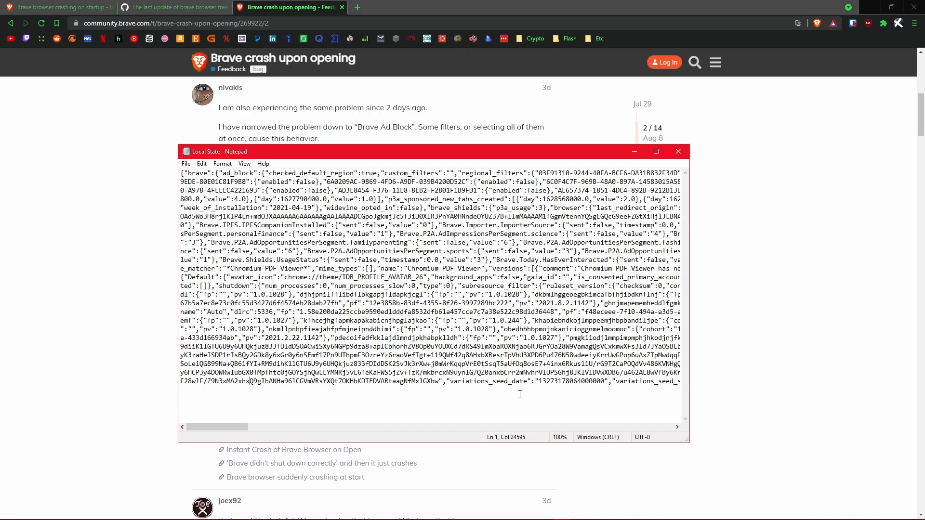
mouse_move(750, 400)
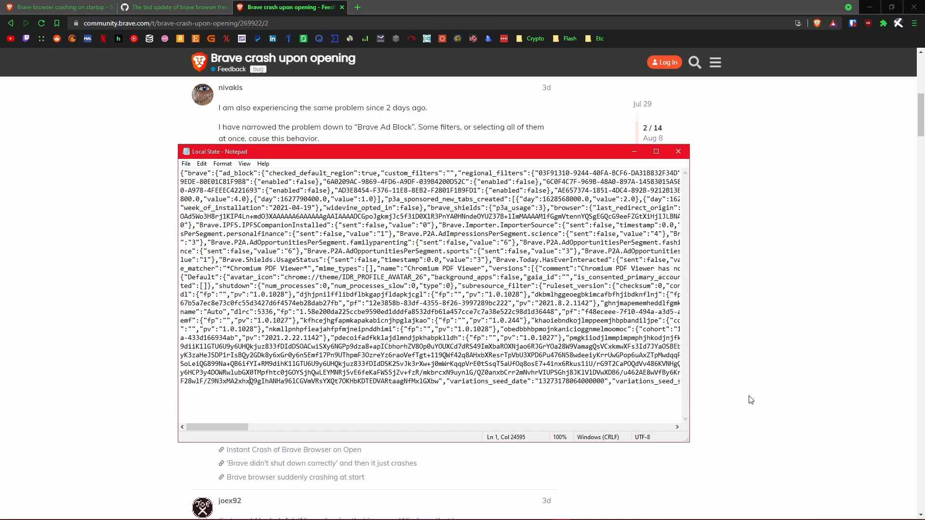